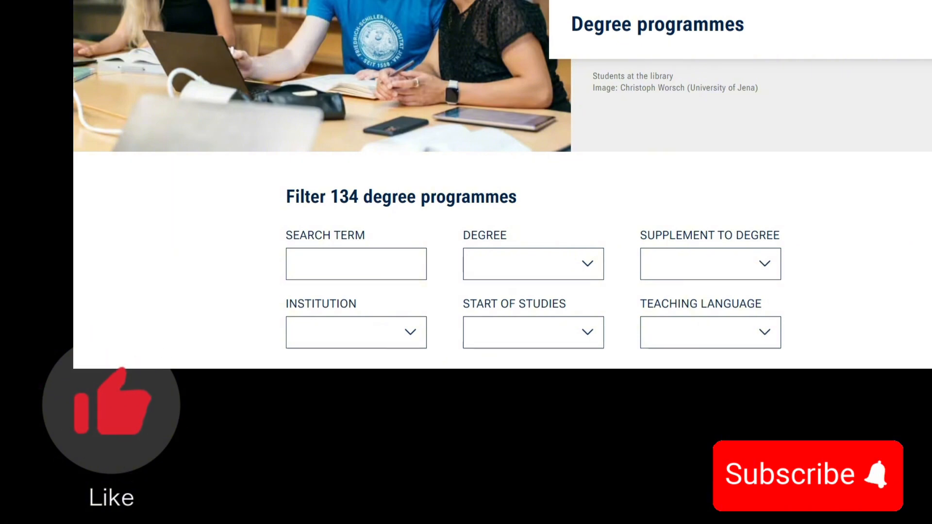
Step: Filter the programme list by Teaching Language English (15 programmes)
{"action": "scroll", "scroll_direction": "down", "scroll_amount": 3}
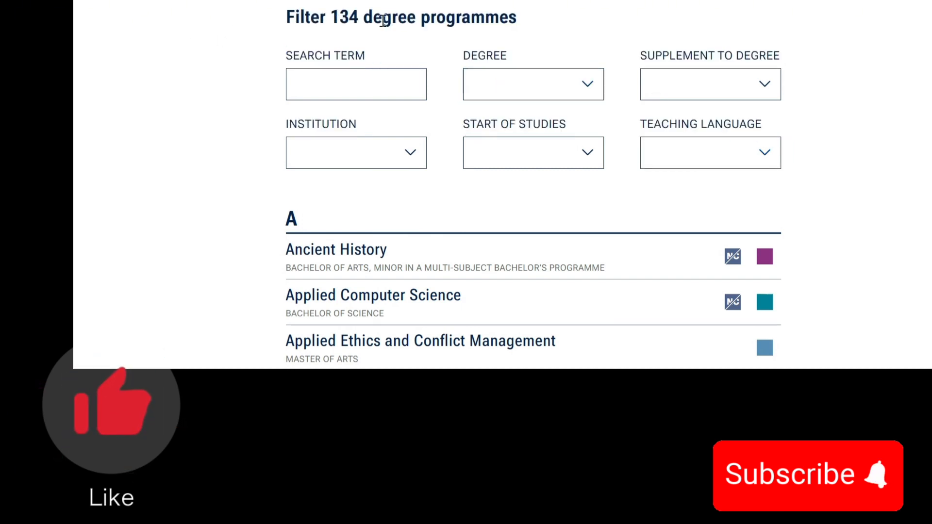
{"action": "mouse_move", "coordinate": [797, 138]}
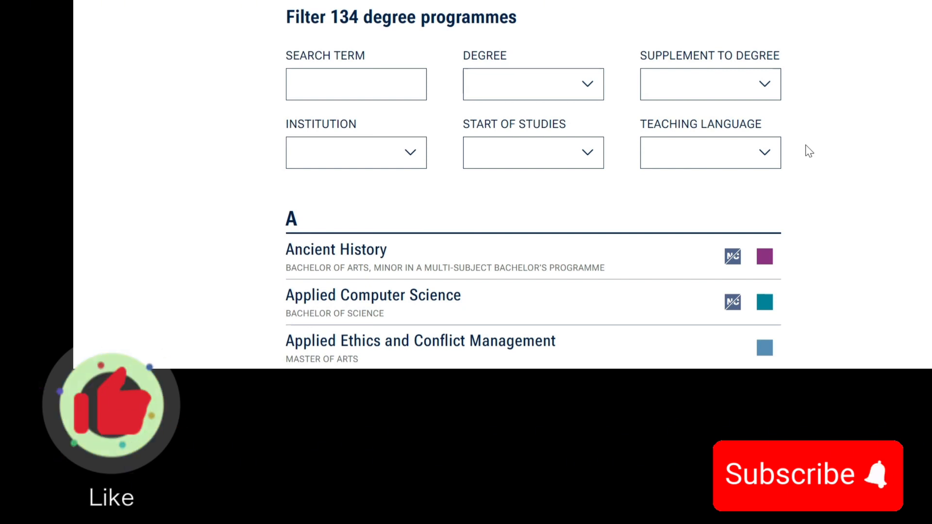
{"action": "left_click", "coordinate": [710, 152]}
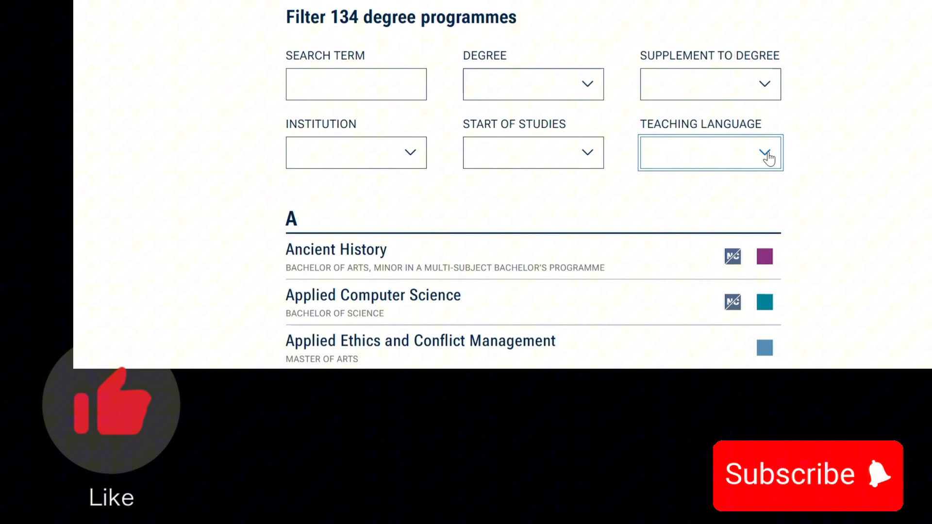
{"action": "left_click", "coordinate": [709, 152]}
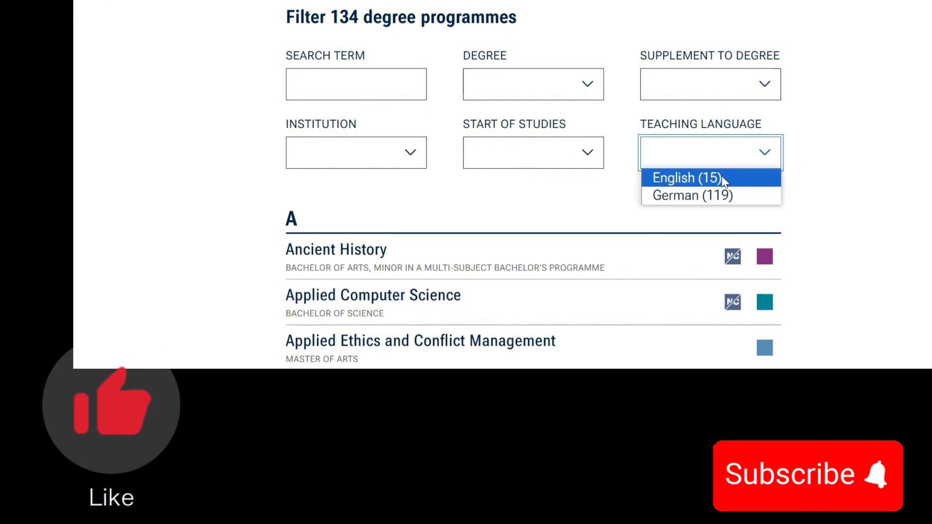
{"action": "left_click", "coordinate": [689, 177]}
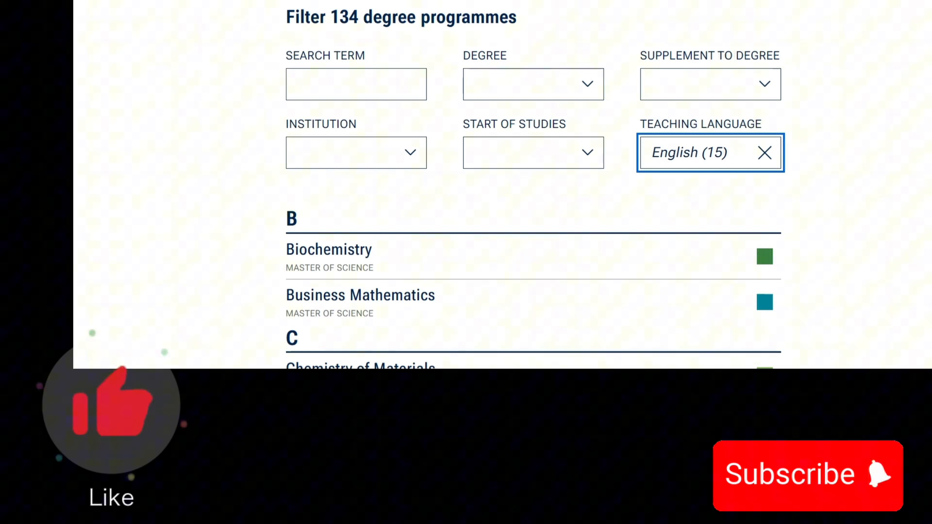
Step: Scroll through the filtered list of English-taught programmes such as Biochemistry and Mathematics
{"action": "scroll", "scroll_direction": "down", "scroll_amount": 3}
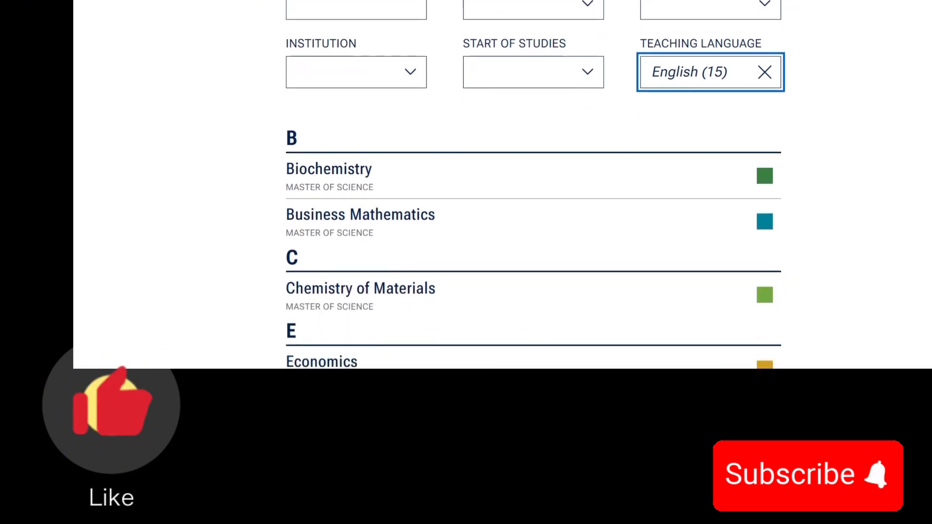
{"action": "scroll", "scroll_direction": "down", "scroll_amount": 3}
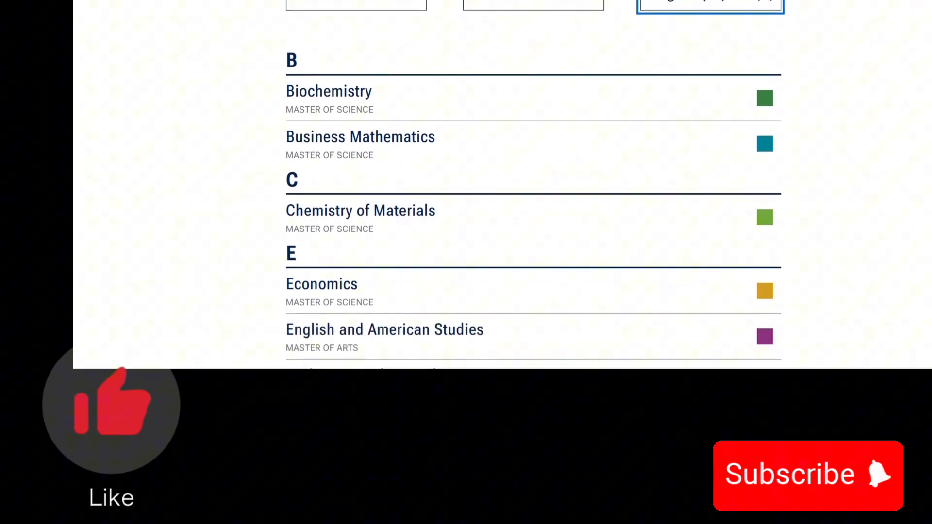
{"action": "scroll", "scroll_direction": "down", "scroll_amount": 3}
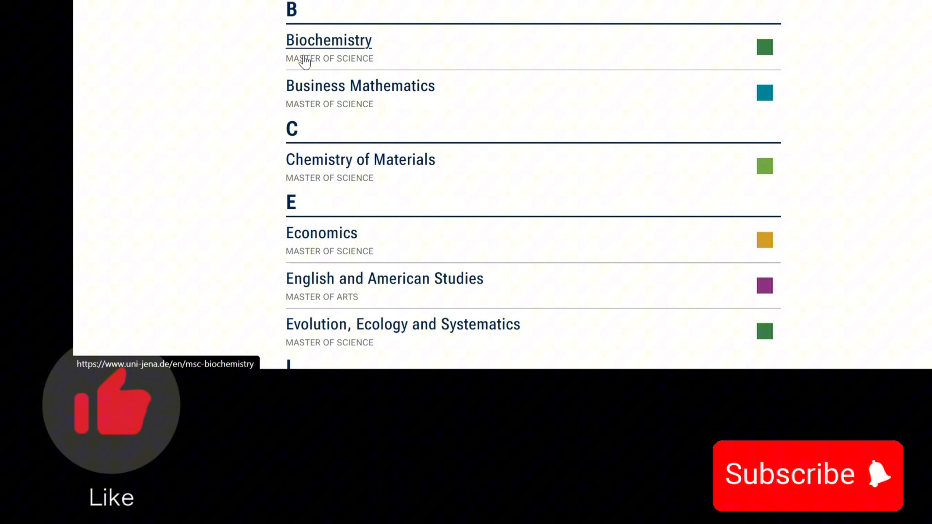
{"action": "left_click_drag", "start_coordinate": [285, 41], "coordinate": [369, 86]}
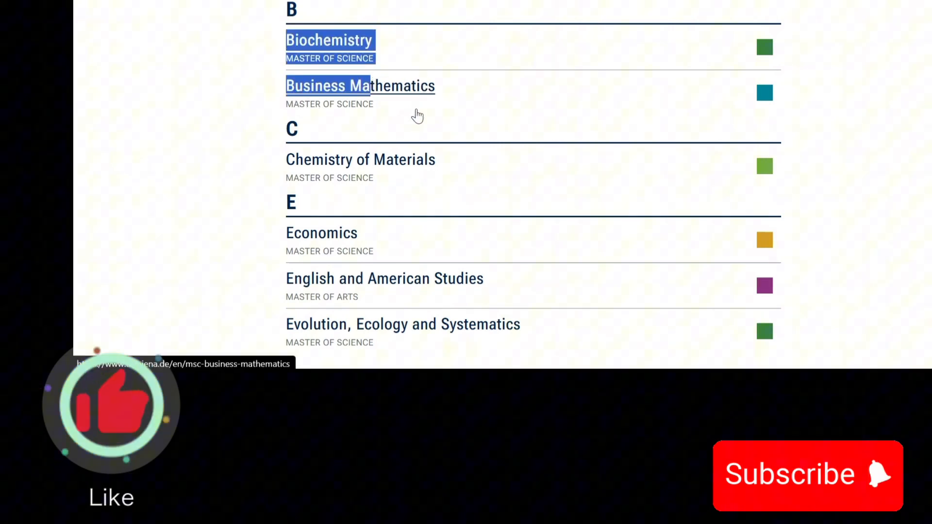
{"action": "scroll", "scroll_direction": "down", "scroll_amount": 3}
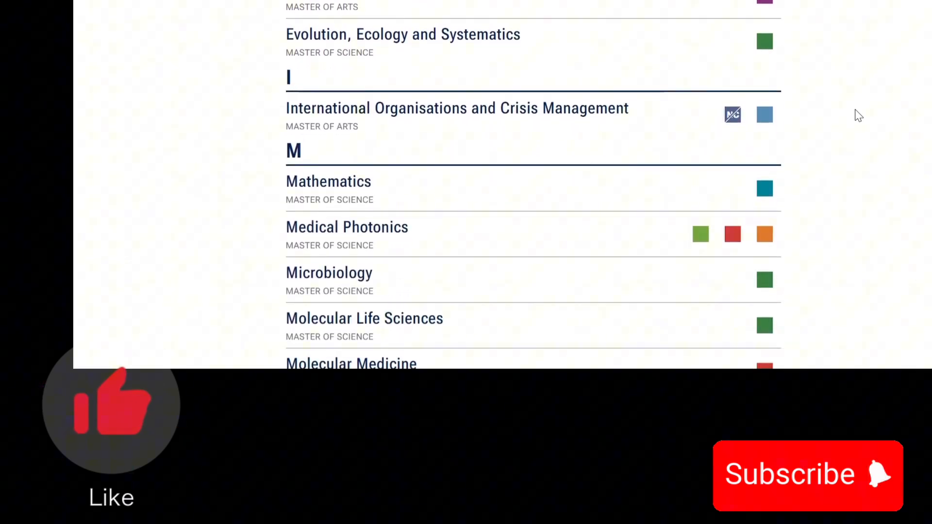
{"action": "scroll", "scroll_direction": "down", "scroll_amount": 3}
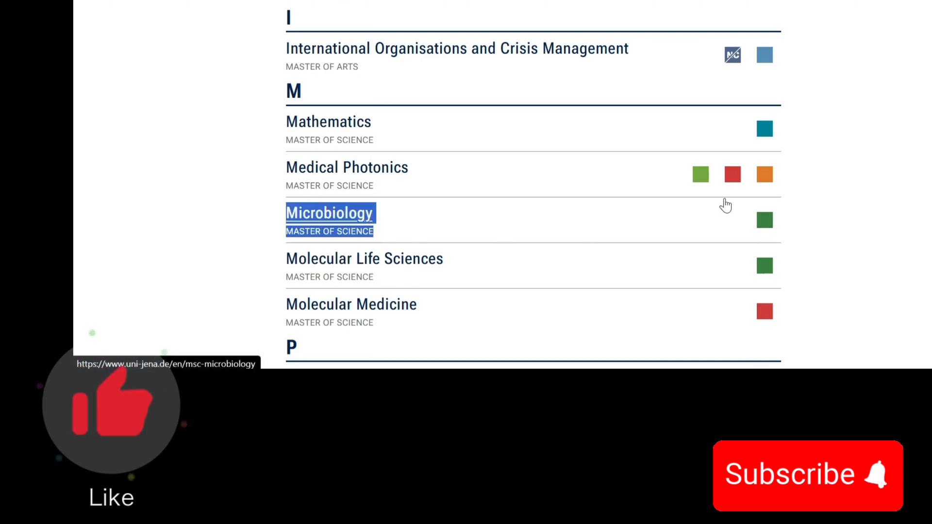
{"action": "scroll", "scroll_direction": "up", "scroll_amount": 3}
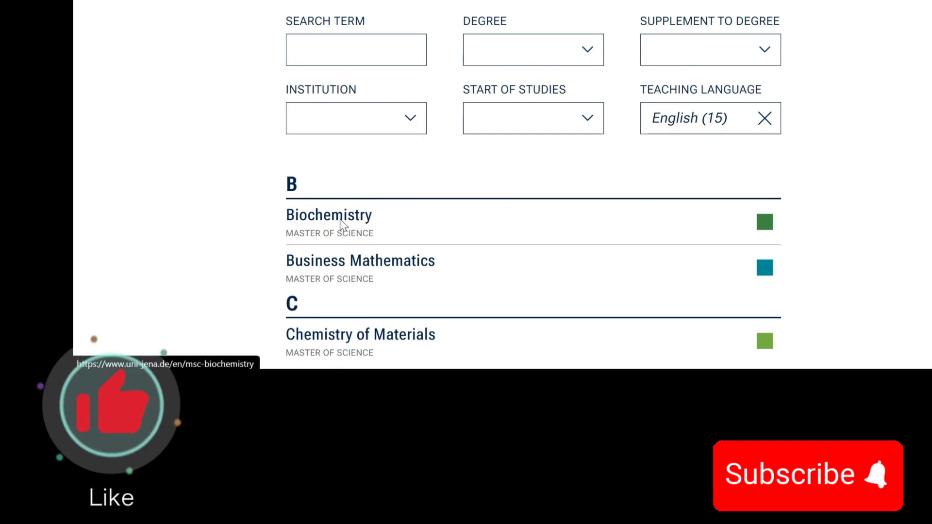
Step: Open the Biochemistry master's page and highlight the tuition fee value 'None' in Key Facts
{"action": "left_click", "coordinate": [328, 215]}
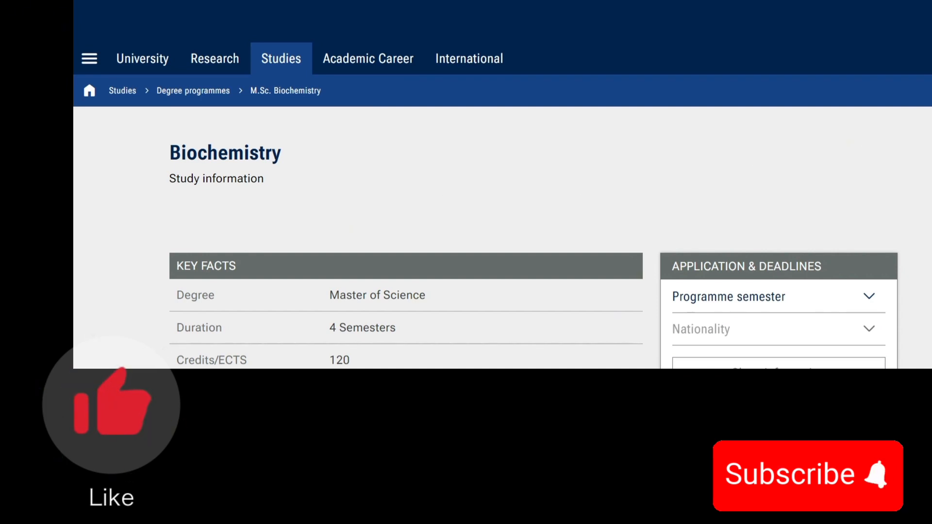
{"action": "scroll", "scroll_direction": "down", "scroll_amount": 3}
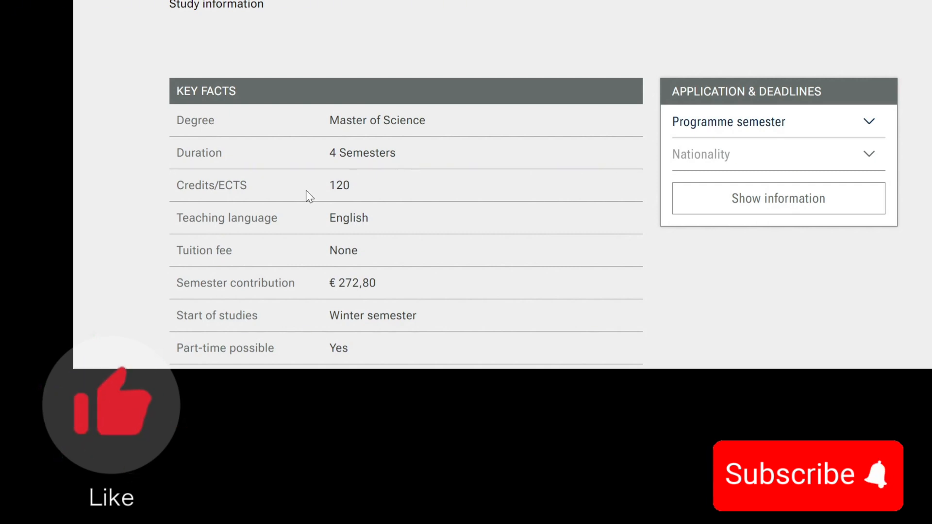
{"action": "mouse_move", "coordinate": [285, 226]}
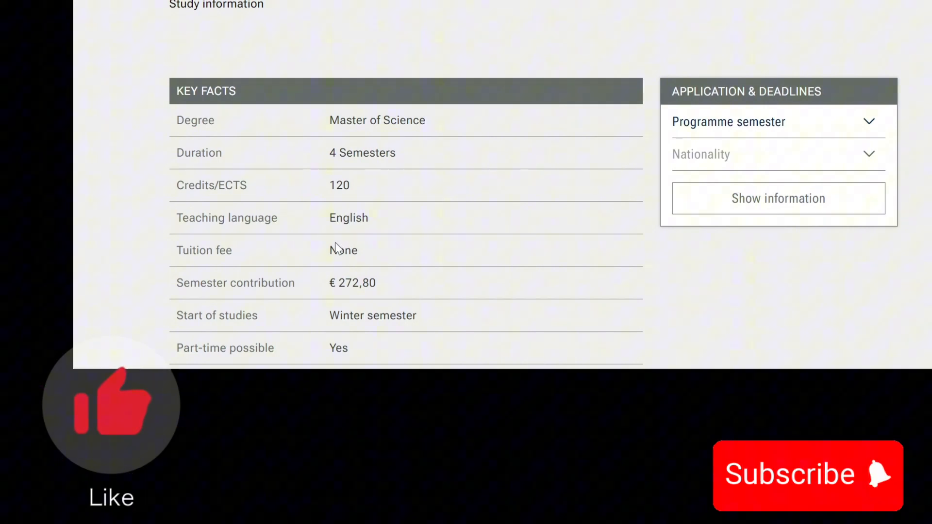
{"action": "double_click", "coordinate": [343, 250]}
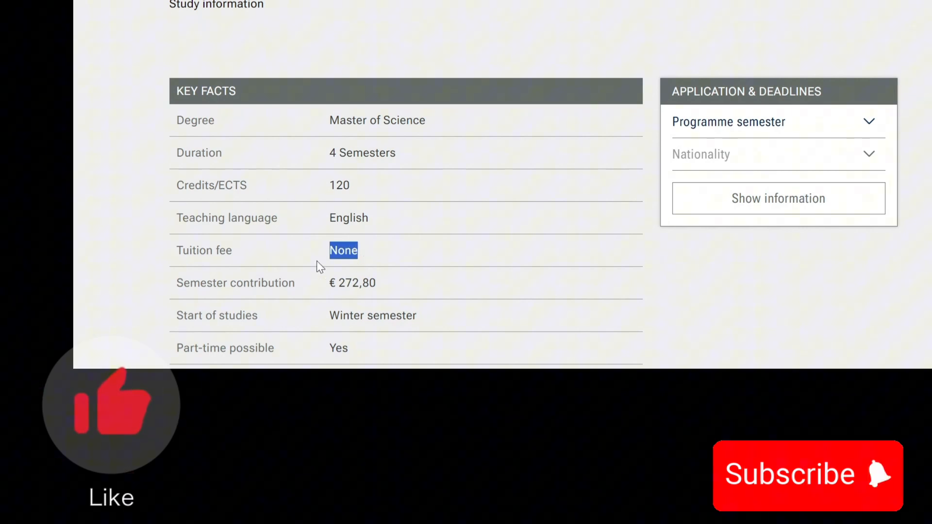
{"action": "mouse_move", "coordinate": [248, 290]}
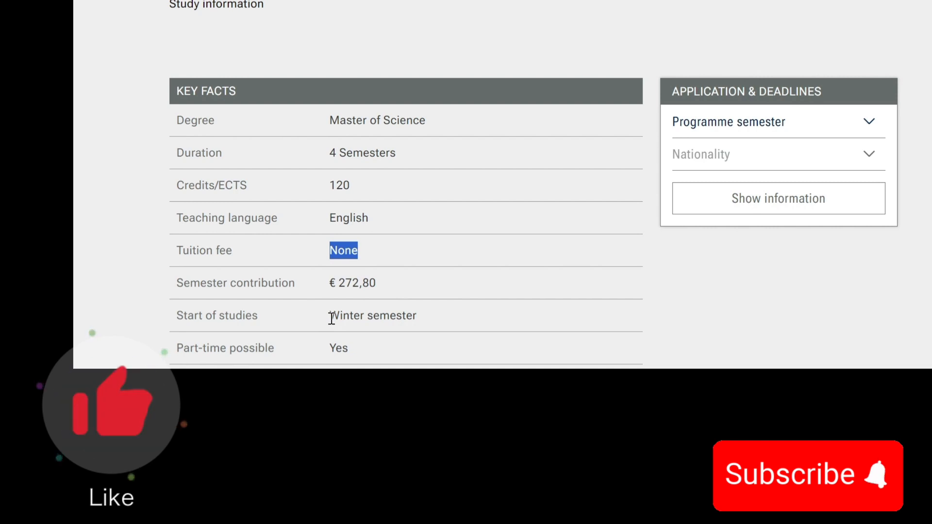
Step: Scroll down the Biochemistry page to the Admission requirements with the undergraduate degree entry
{"action": "scroll", "scroll_direction": "down", "scroll_amount": 3}
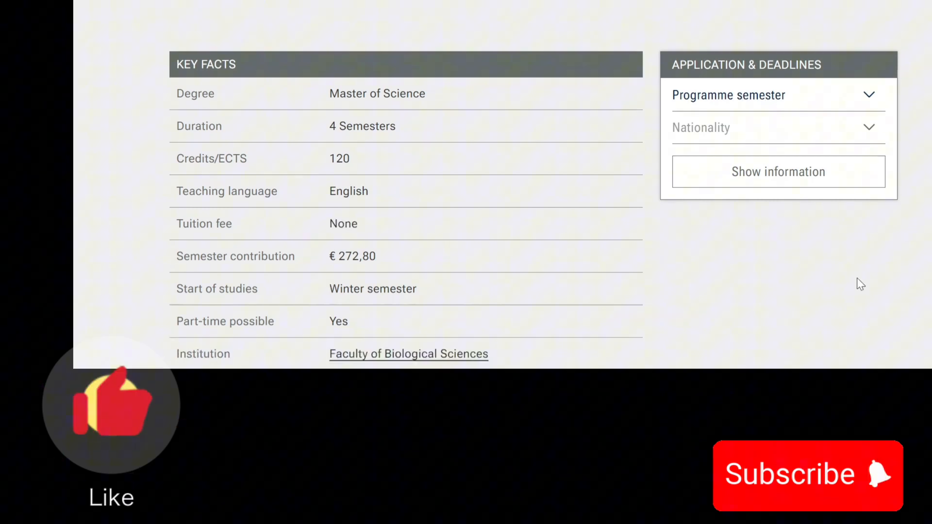
{"action": "scroll", "scroll_direction": "down", "scroll_amount": 3}
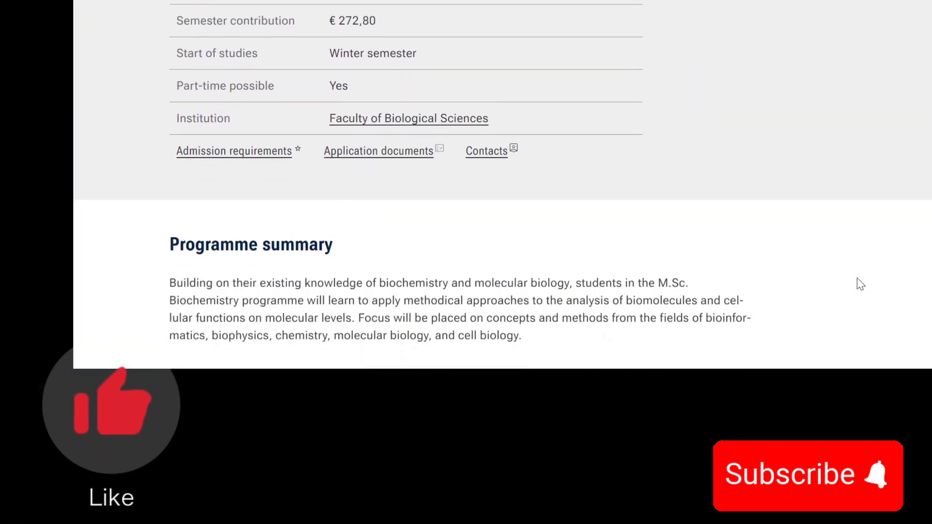
{"action": "scroll", "scroll_direction": "down", "scroll_amount": 3}
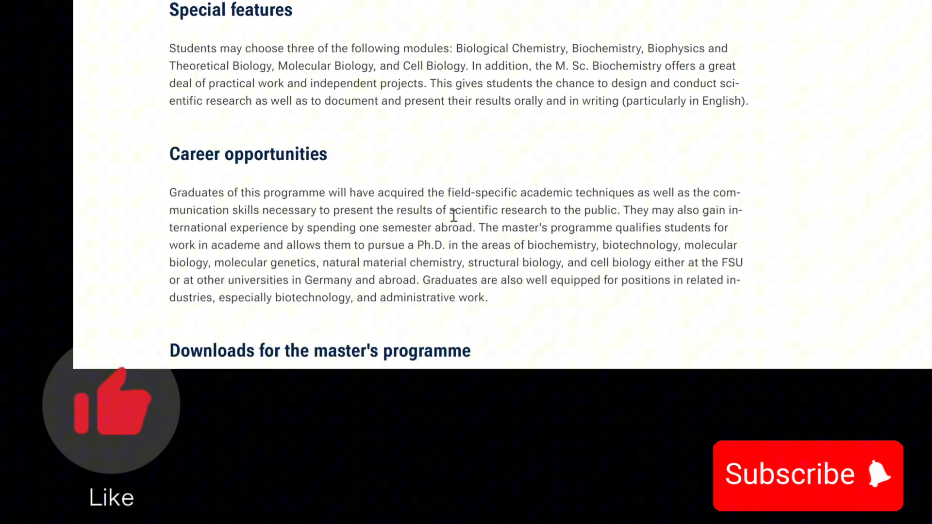
{"action": "scroll", "scroll_direction": "down", "scroll_amount": 3}
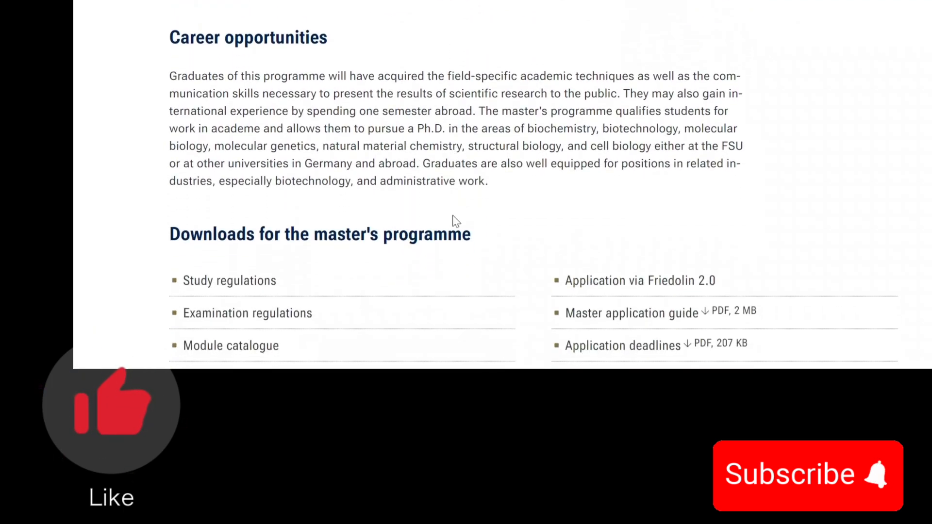
{"action": "scroll", "scroll_direction": "down", "scroll_amount": 3}
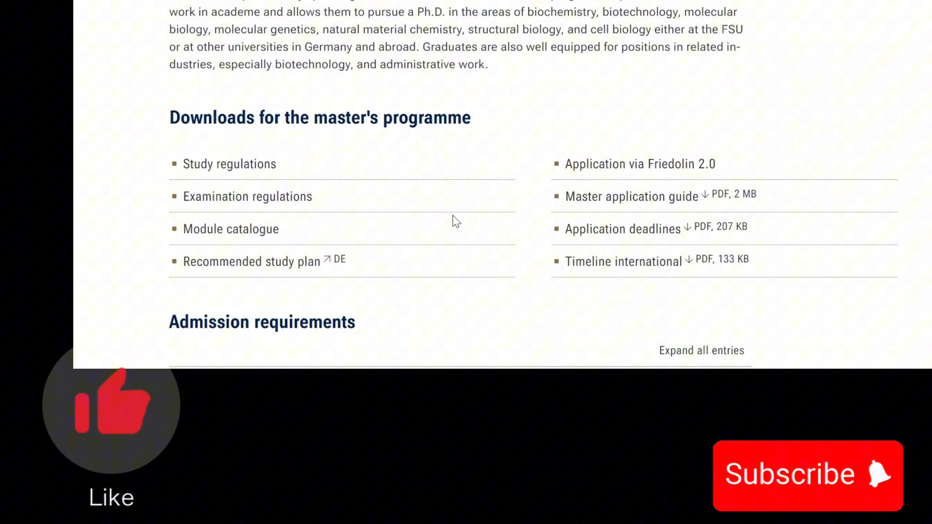
{"action": "scroll", "scroll_direction": "down", "scroll_amount": 3}
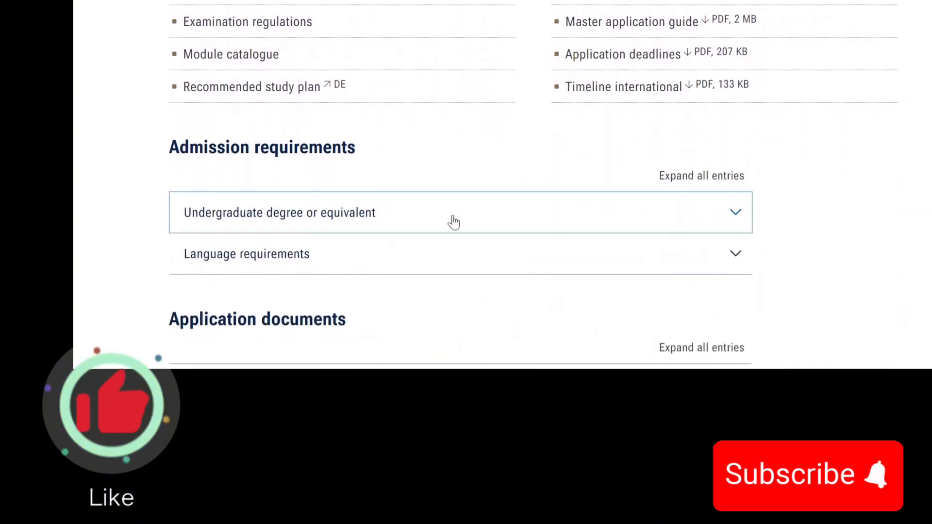
{"action": "scroll", "scroll_direction": "down", "scroll_amount": 3}
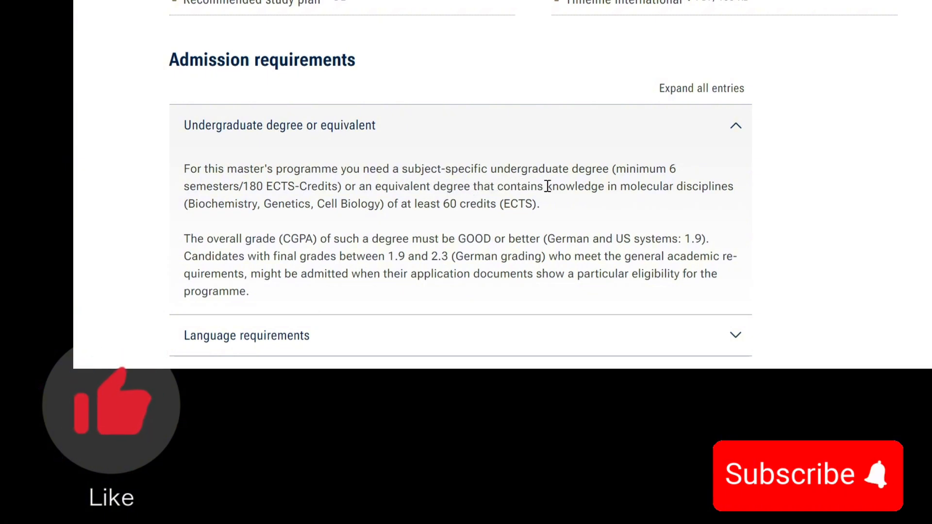
{"action": "mouse_move", "coordinate": [642, 193]}
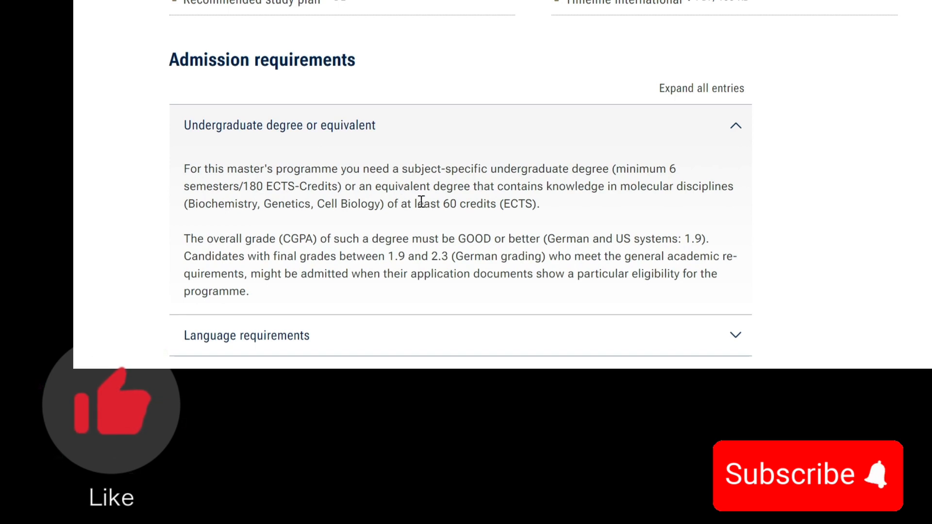
{"action": "mouse_move", "coordinate": [547, 206]}
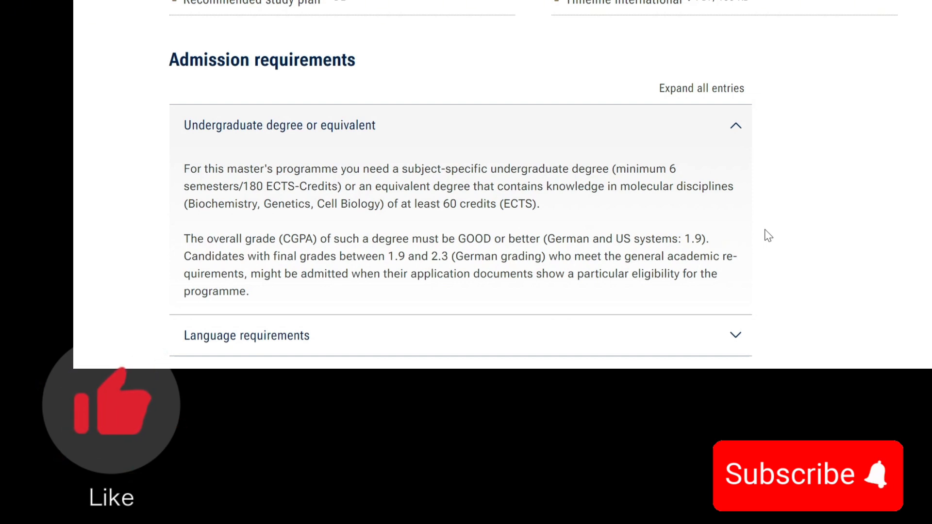
{"action": "mouse_move", "coordinate": [803, 269]}
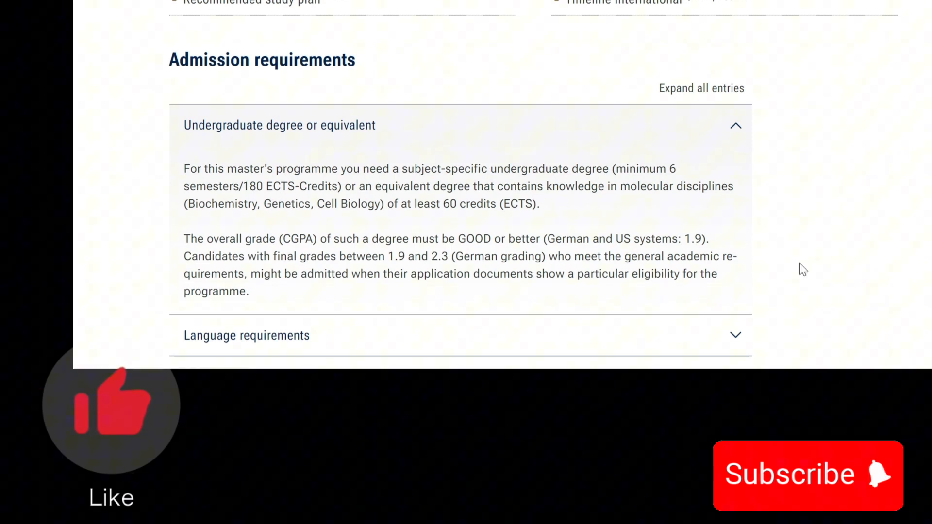
{"action": "scroll", "scroll_direction": "down", "scroll_amount": 3}
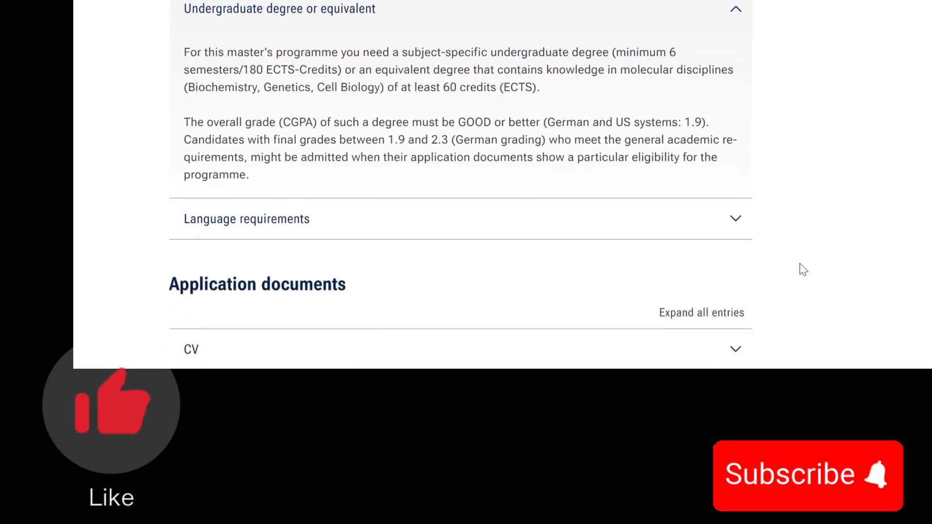
Step: Expand the language requirements details and scroll to the Application documents list
{"action": "left_click", "coordinate": [246, 219]}
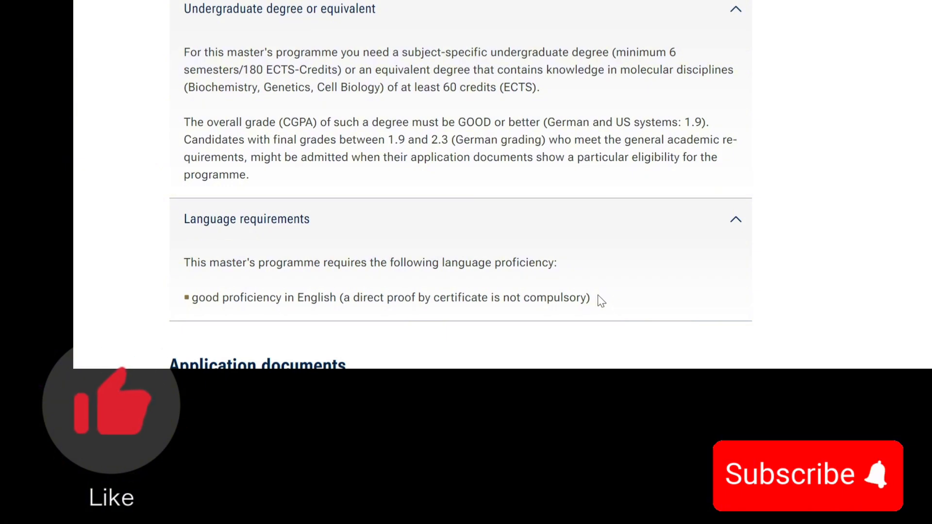
{"action": "scroll", "scroll_direction": "down", "scroll_amount": 3}
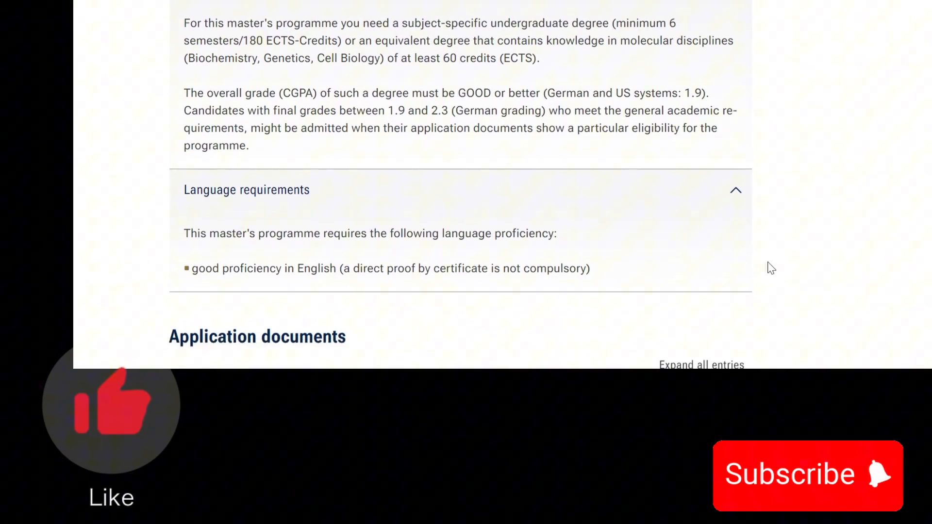
{"action": "scroll", "scroll_direction": "down", "scroll_amount": 3}
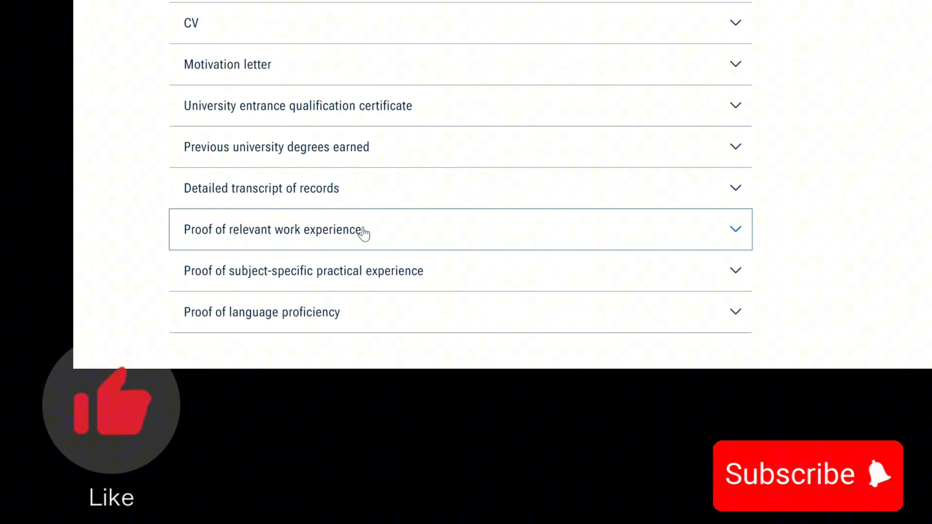
{"action": "mouse_move", "coordinate": [501, 232]}
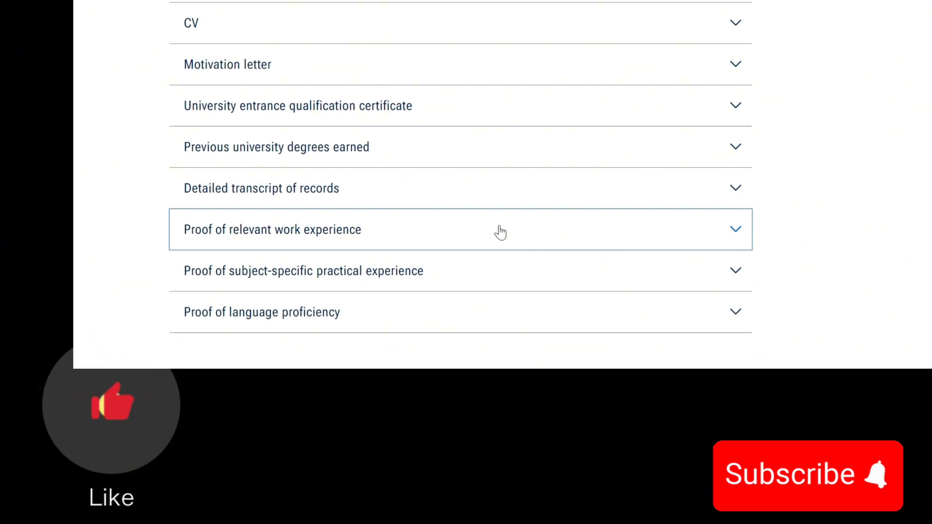
Step: Expand 'Proof of language proficiency' showing no certificate is needed, then continue to international students' documents
{"action": "scroll", "scroll_direction": "down", "scroll_amount": 3}
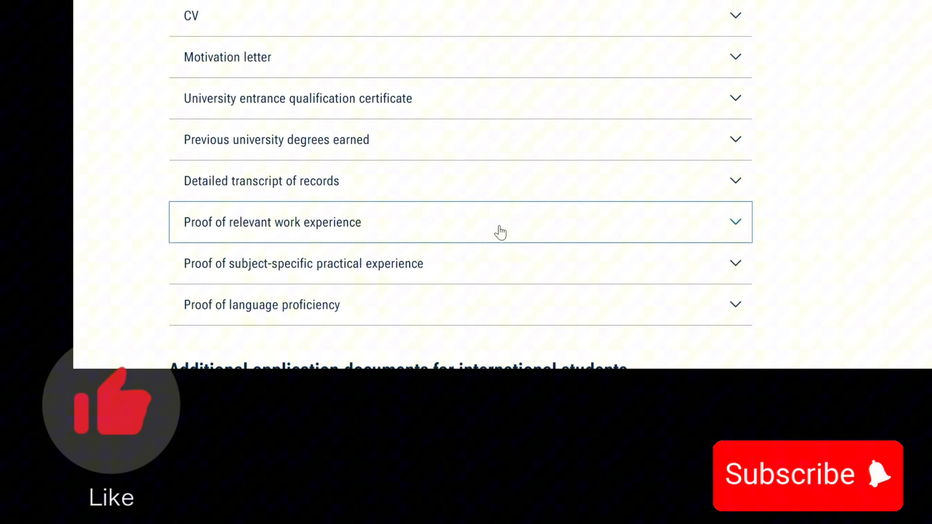
{"action": "scroll", "scroll_direction": "down", "scroll_amount": 3}
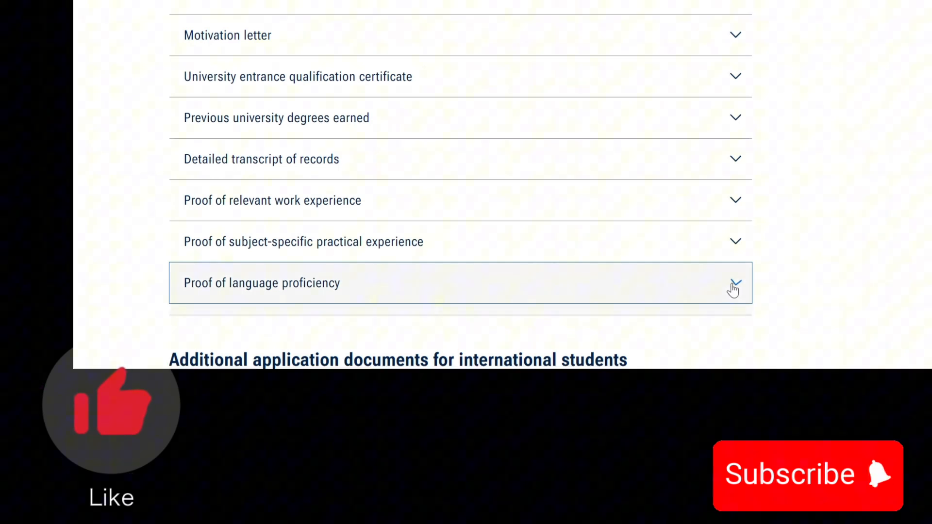
{"action": "left_click", "coordinate": [735, 282]}
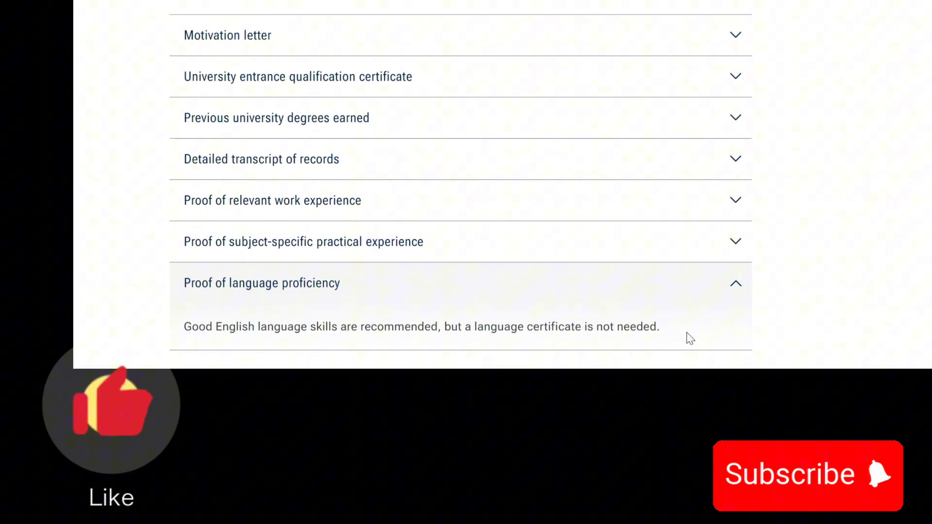
{"action": "scroll", "scroll_direction": "down", "scroll_amount": 3}
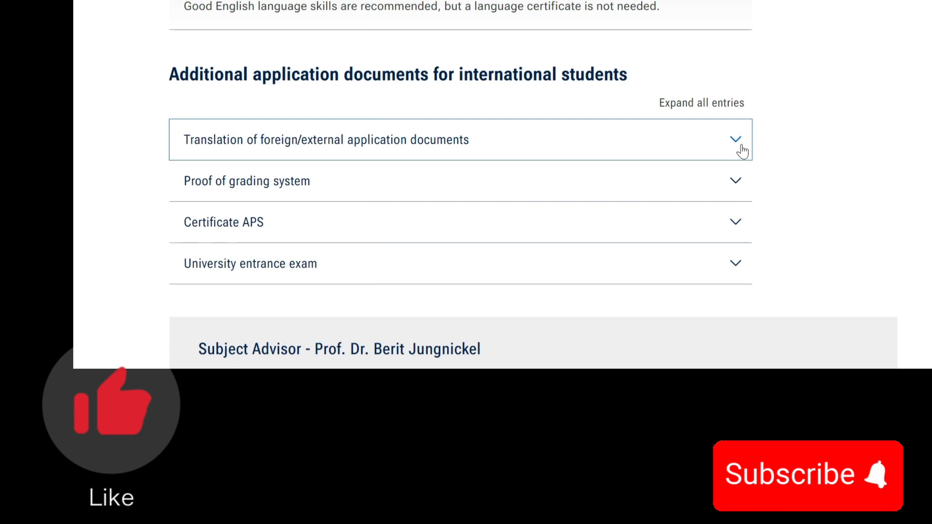
{"action": "mouse_move", "coordinate": [661, 139]}
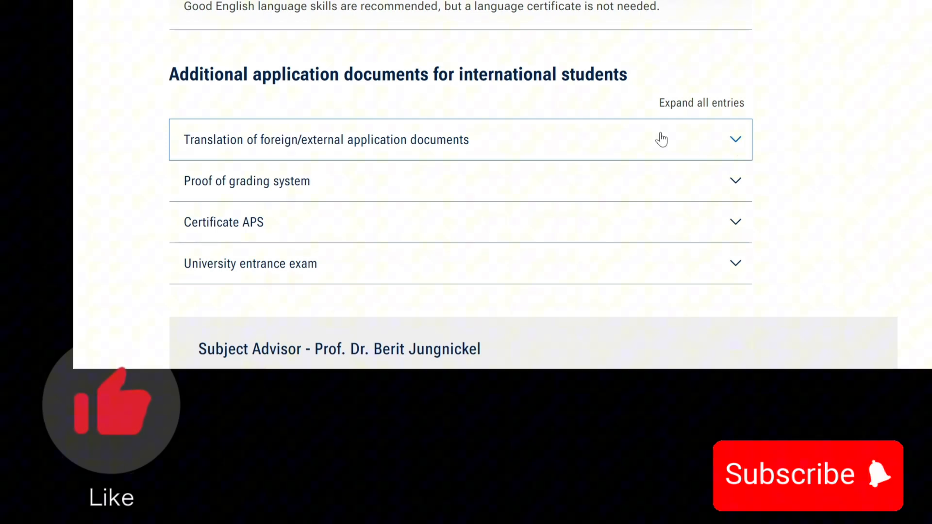
{"action": "mouse_move", "coordinate": [301, 148]}
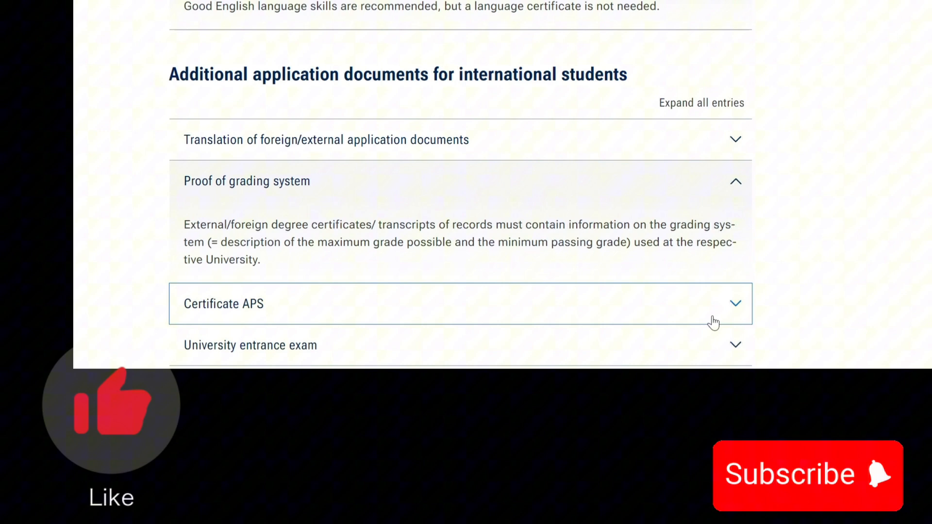
Step: Expand the Certificate APS requirement, read through the entrance exam entries and scroll back up
{"action": "left_click", "coordinate": [223, 303]}
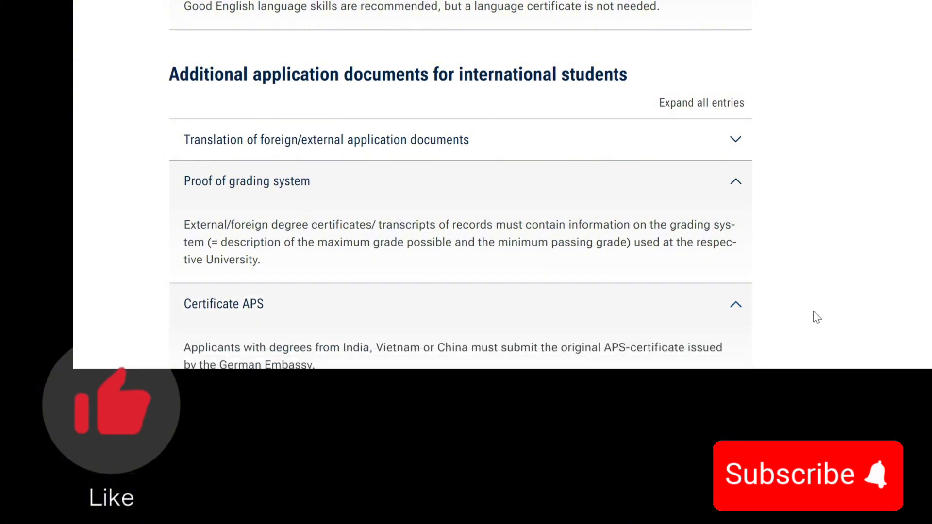
{"action": "scroll", "scroll_direction": "down", "scroll_amount": 3}
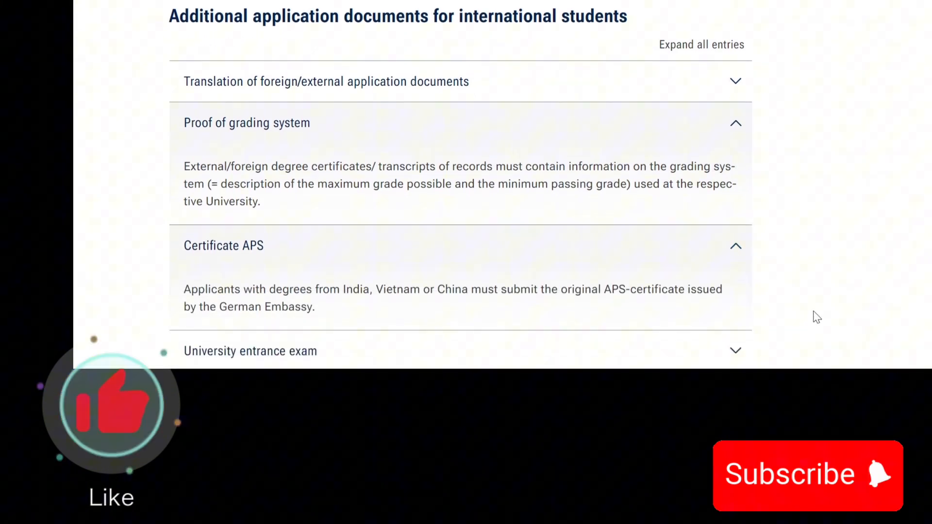
{"action": "scroll", "scroll_direction": "down", "scroll_amount": 3}
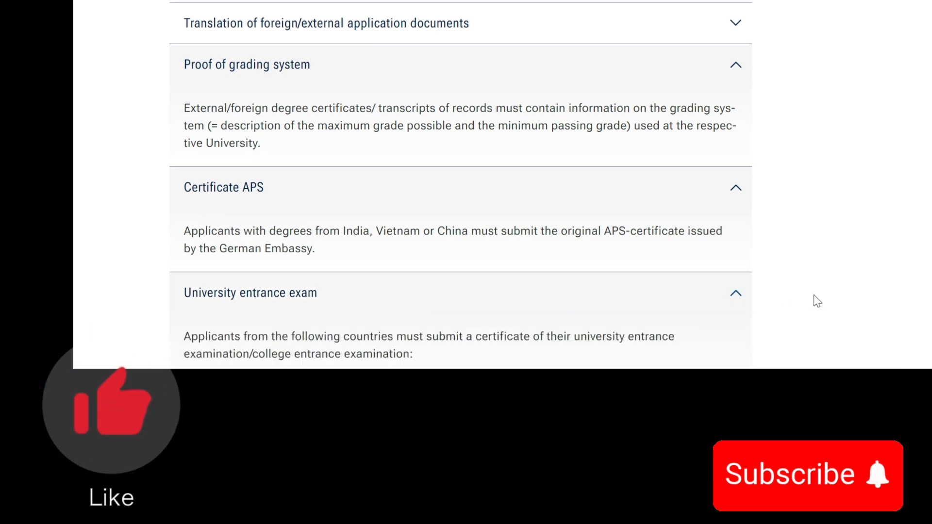
{"action": "scroll", "scroll_direction": "down", "scroll_amount": 3}
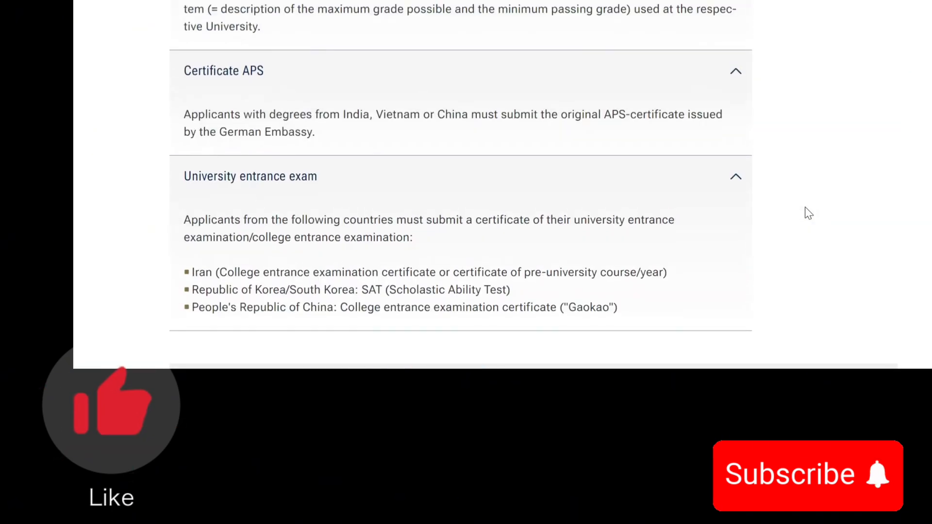
{"action": "scroll", "scroll_direction": "up", "scroll_amount": 3}
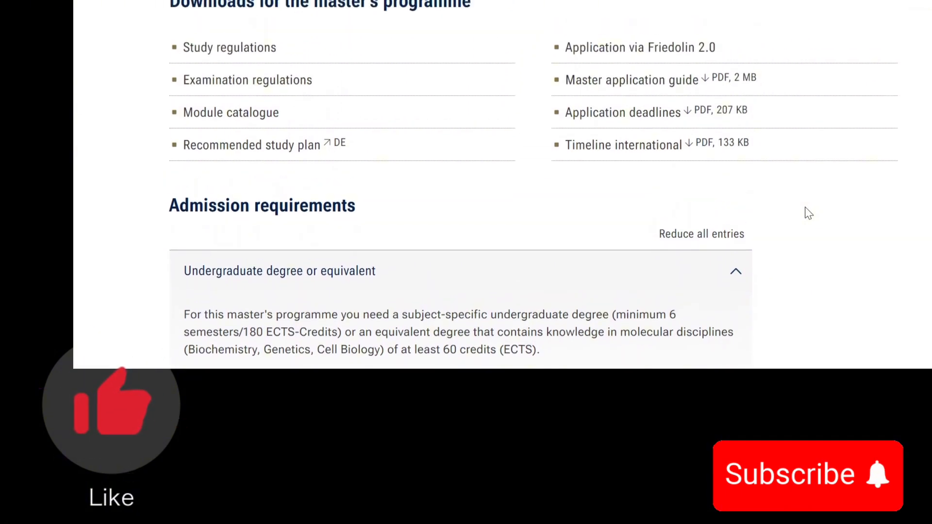
{"action": "scroll", "scroll_direction": "down", "scroll_amount": 3}
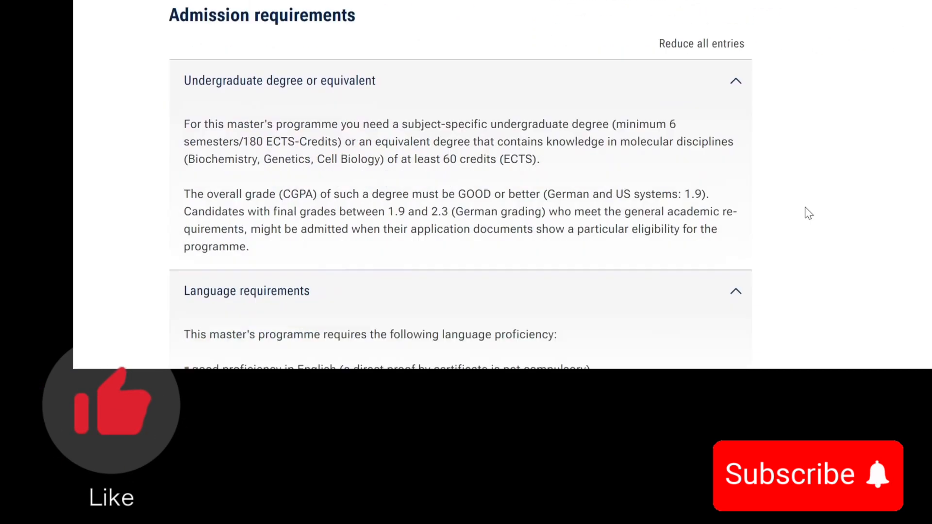
{"action": "scroll", "scroll_direction": "down", "scroll_amount": 3}
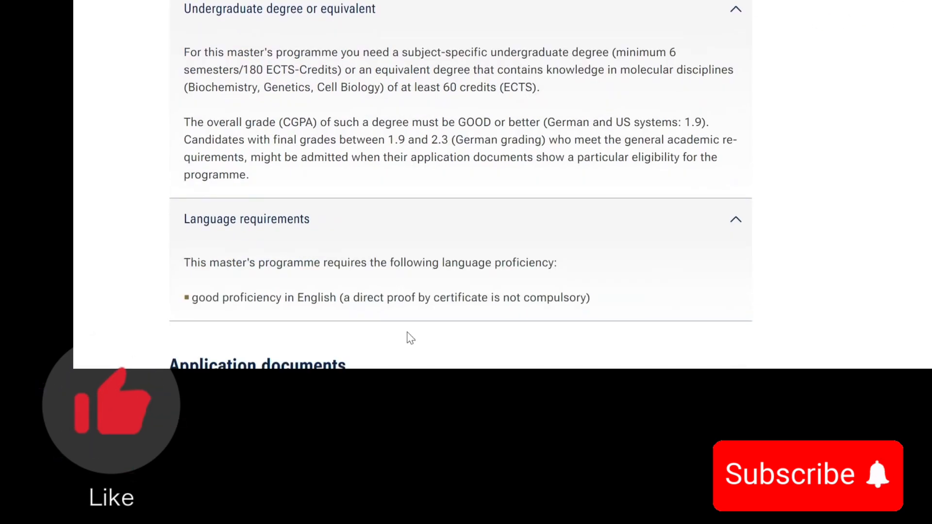
{"action": "scroll", "scroll_direction": "down", "scroll_amount": 3}
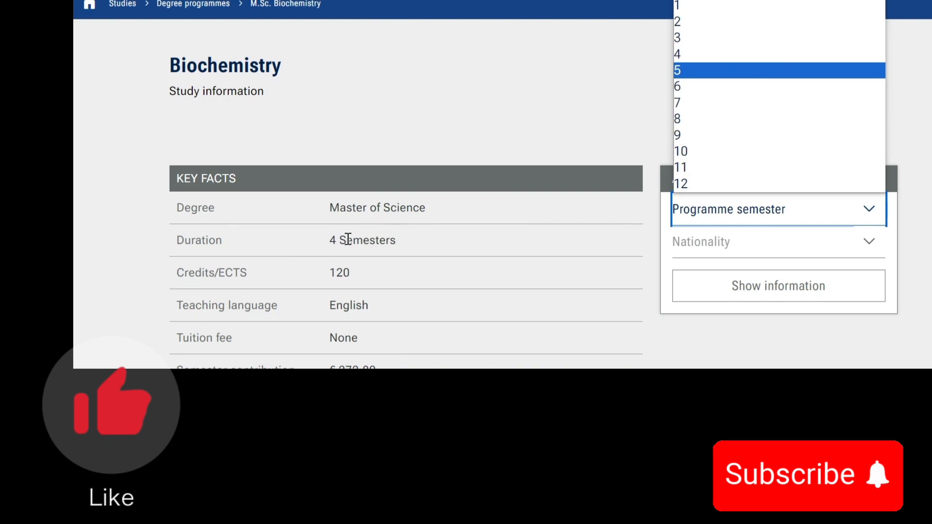
{"action": "mouse_move", "coordinate": [615, 101]}
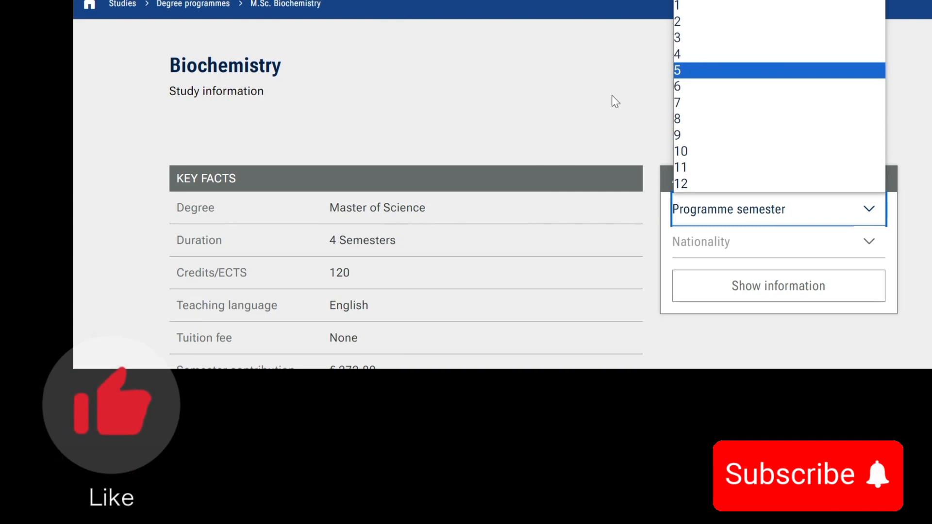
Step: Choose programme semester 4 and nationality Nigeria in the Application & Deadlines box
{"action": "left_click", "coordinate": [676, 53]}
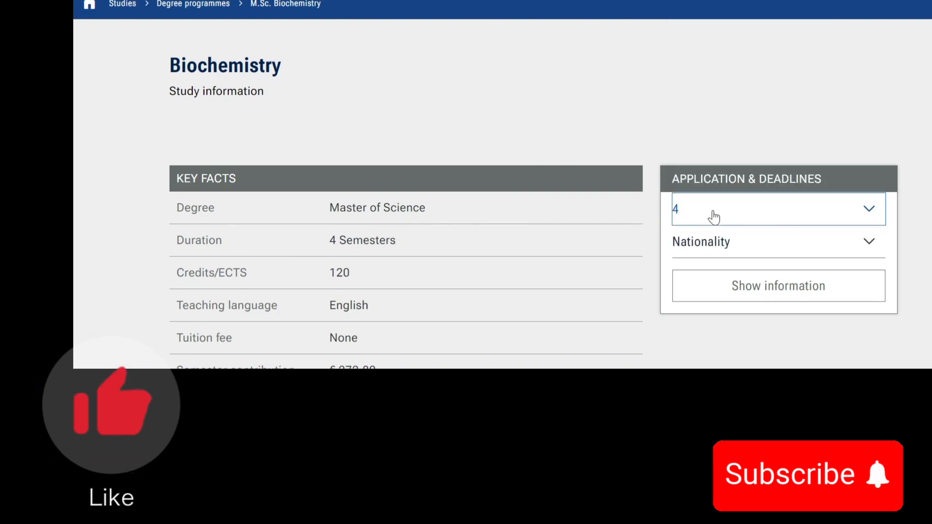
{"action": "left_click", "coordinate": [777, 242]}
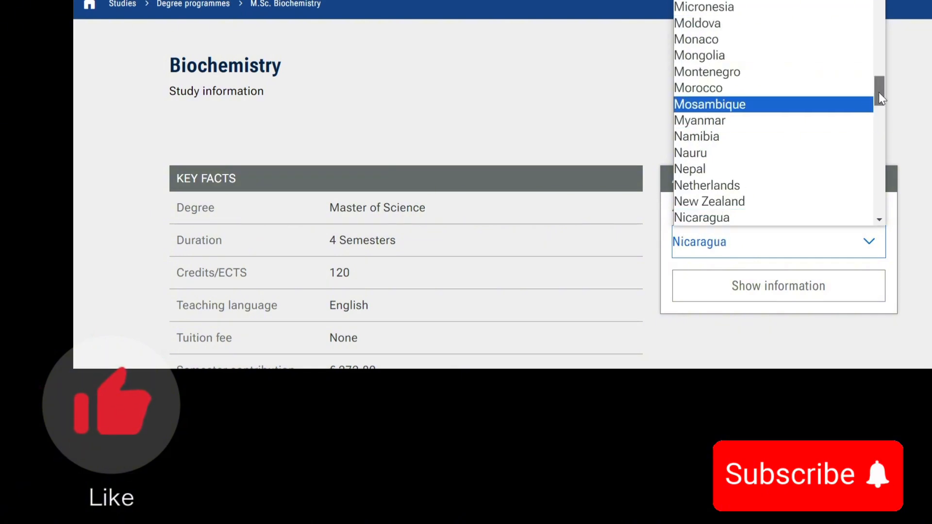
{"action": "scroll", "scroll_direction": "down", "scroll_amount": 3}
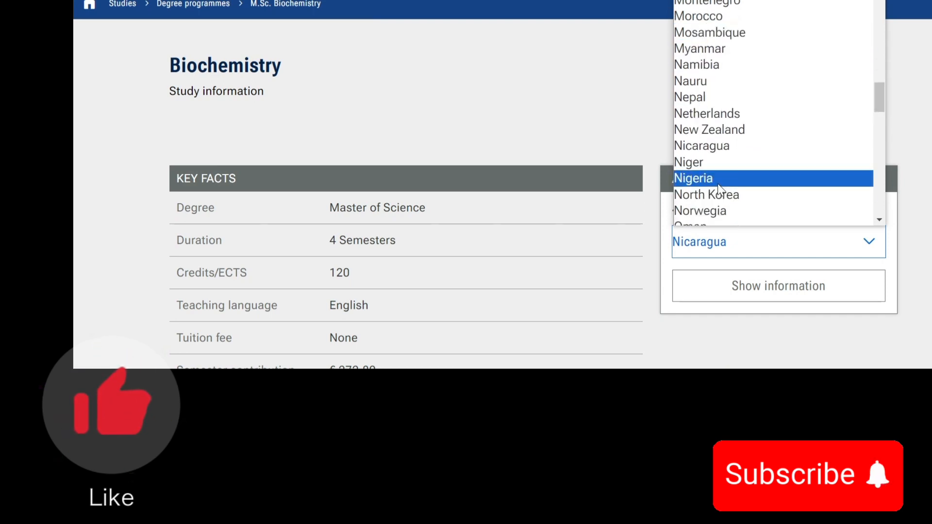
{"action": "left_click", "coordinate": [692, 177]}
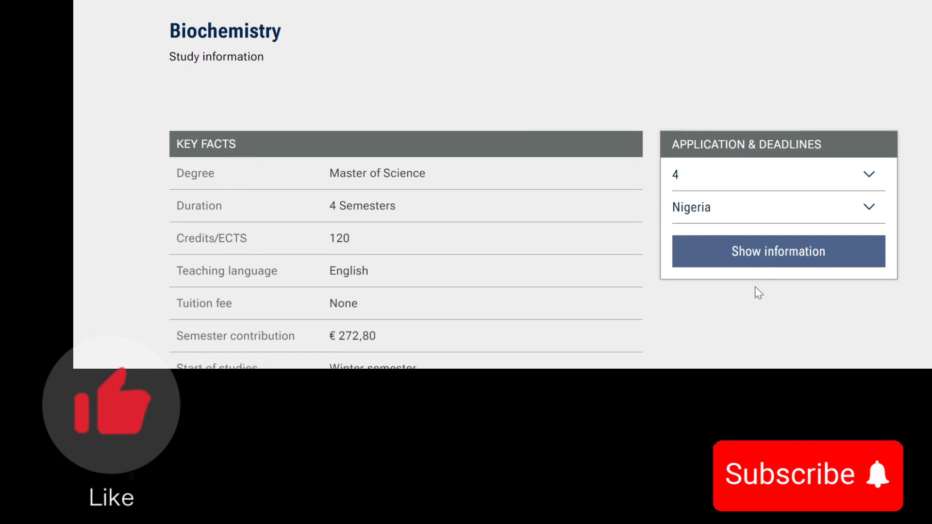
Step: Show the application deadline information for a fourth-semester applicant from Nigeria
{"action": "left_click", "coordinate": [777, 251]}
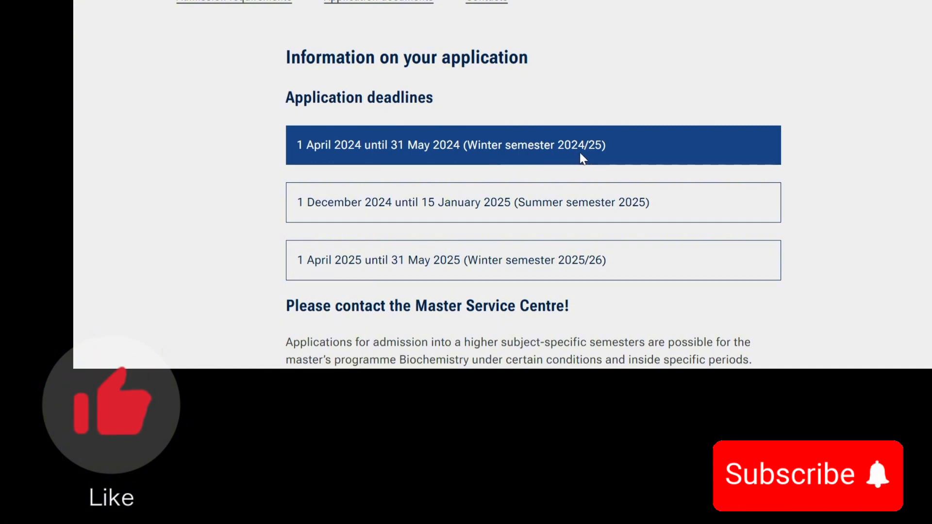
{"action": "mouse_move", "coordinate": [439, 145]}
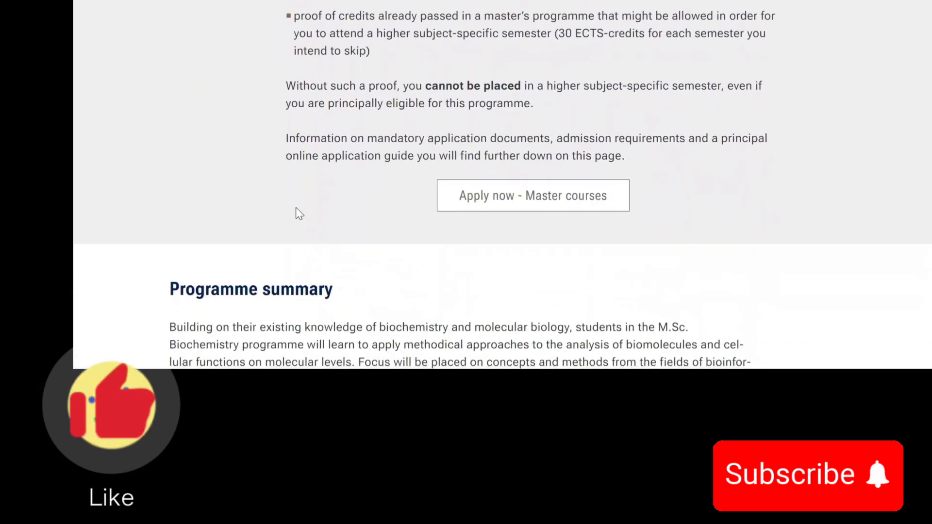
Step: Scroll to 'Downloads for the master's programme' with the Friedolin 2.0 application link
{"action": "scroll", "scroll_direction": "down", "scroll_amount": 3}
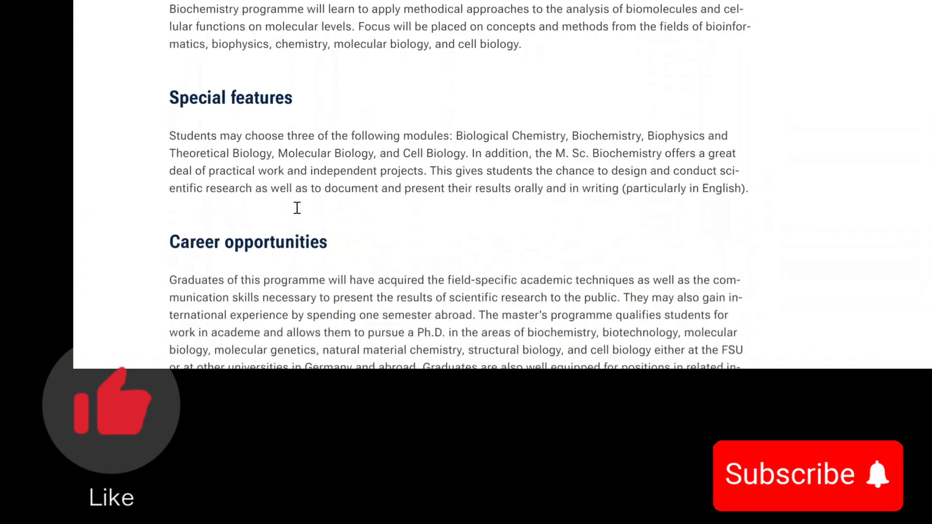
{"action": "scroll", "scroll_direction": "down", "scroll_amount": 3}
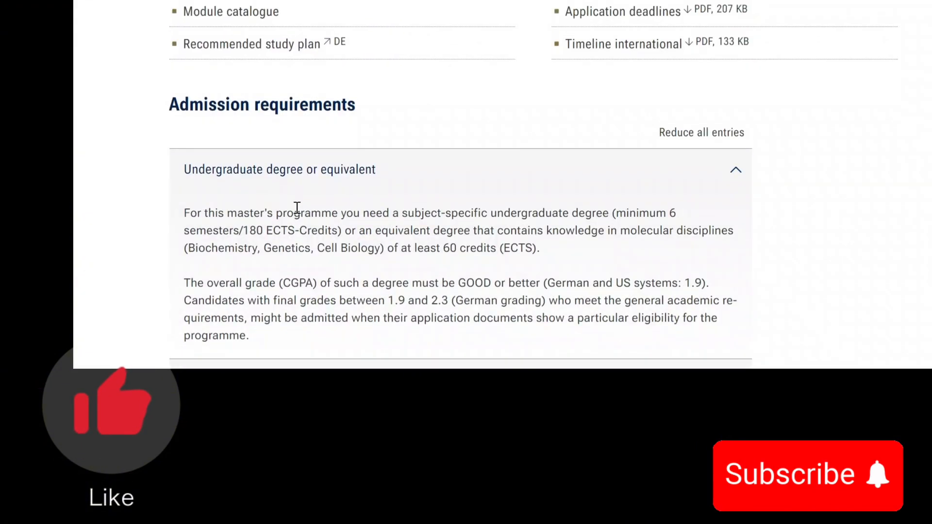
{"action": "scroll", "scroll_direction": "up", "scroll_amount": 3}
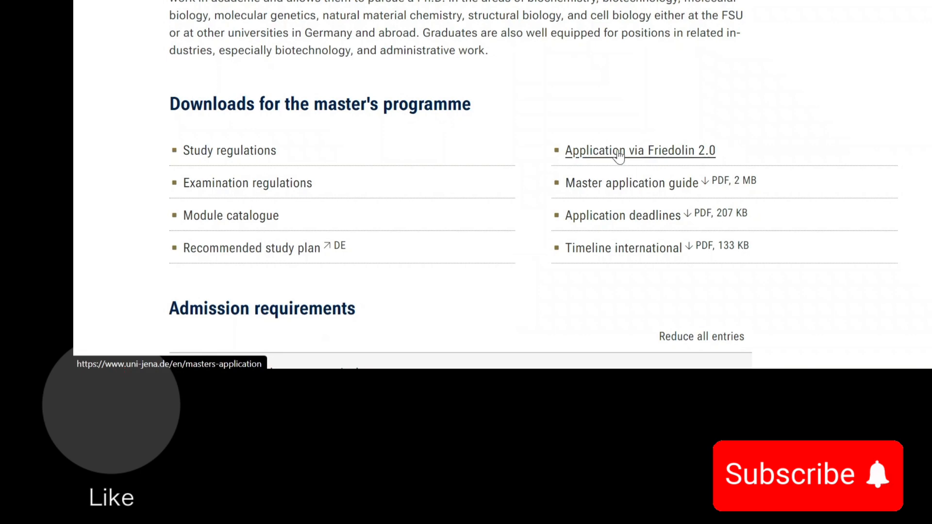
Step: Follow 'Application via Friedolin 2.0' and scroll the master's application page to deadlines and requirements
{"action": "left_click", "coordinate": [639, 151]}
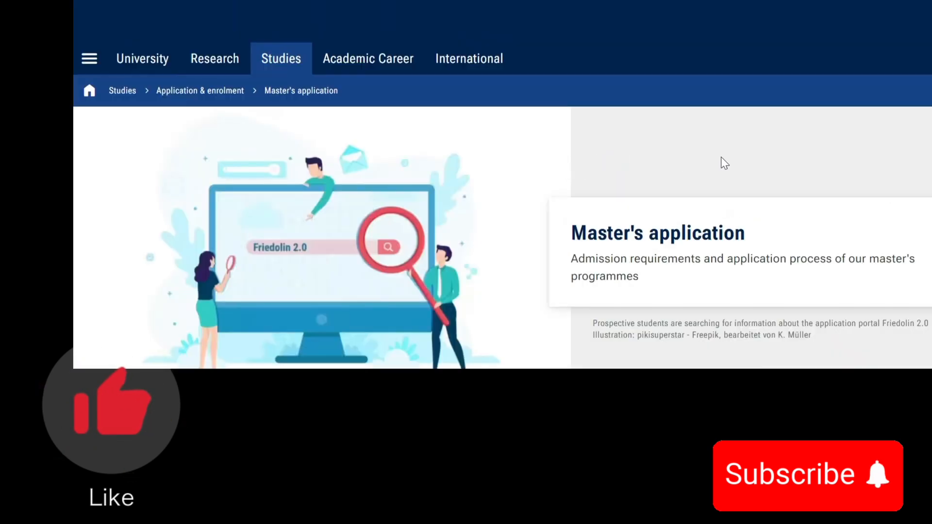
{"action": "scroll", "scroll_direction": "down", "scroll_amount": 3}
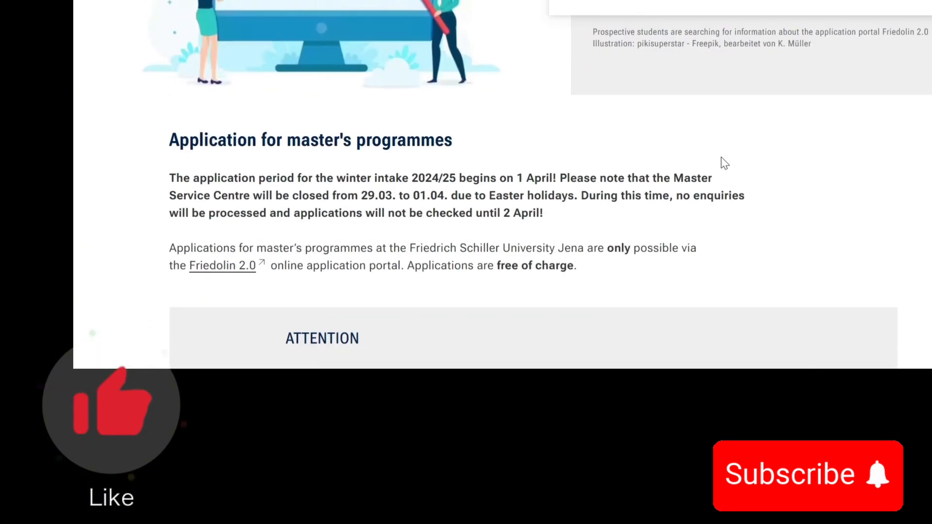
{"action": "scroll", "scroll_direction": "down", "scroll_amount": 3}
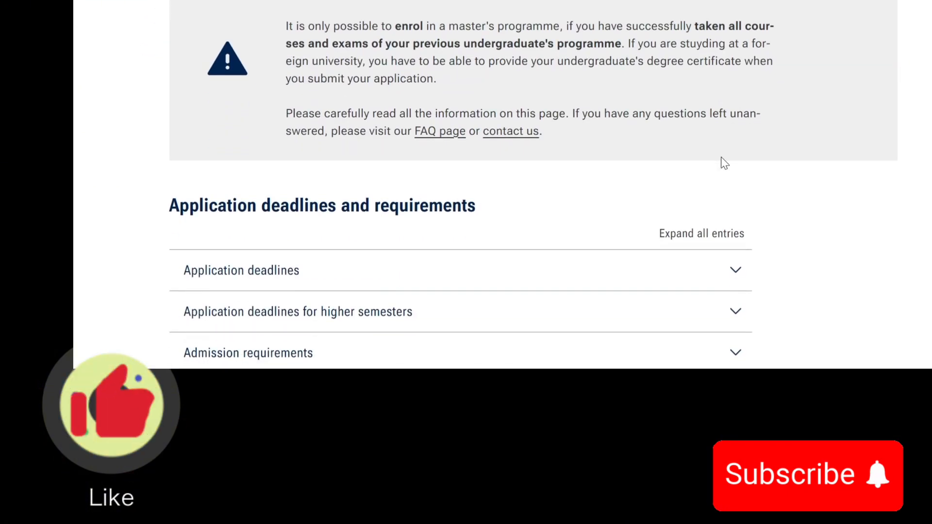
{"action": "scroll", "scroll_direction": "down", "scroll_amount": 3}
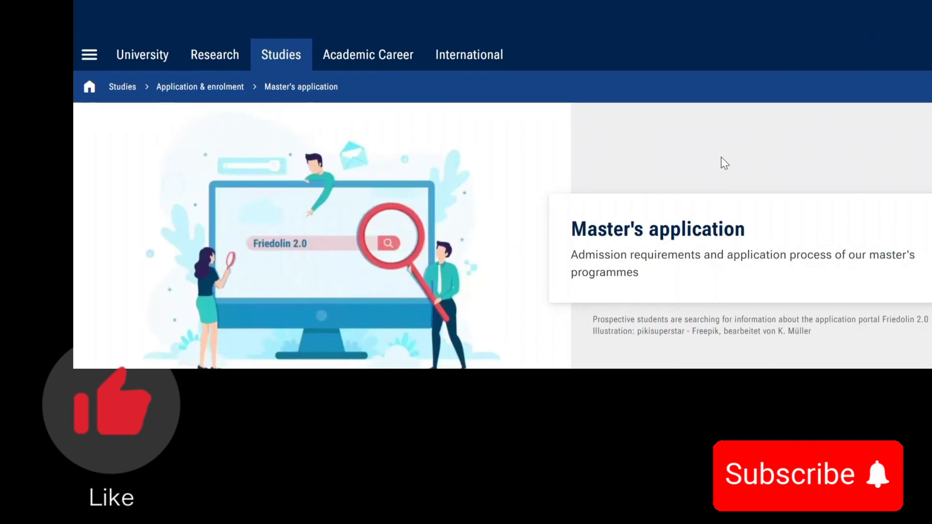
{"action": "scroll", "scroll_direction": "down", "scroll_amount": 3}
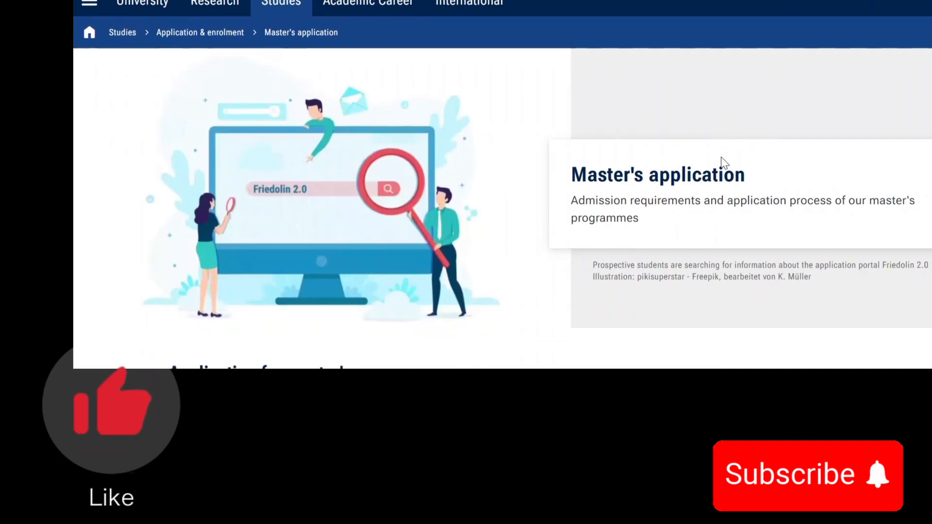
{"action": "scroll", "scroll_direction": "down", "scroll_amount": 3}
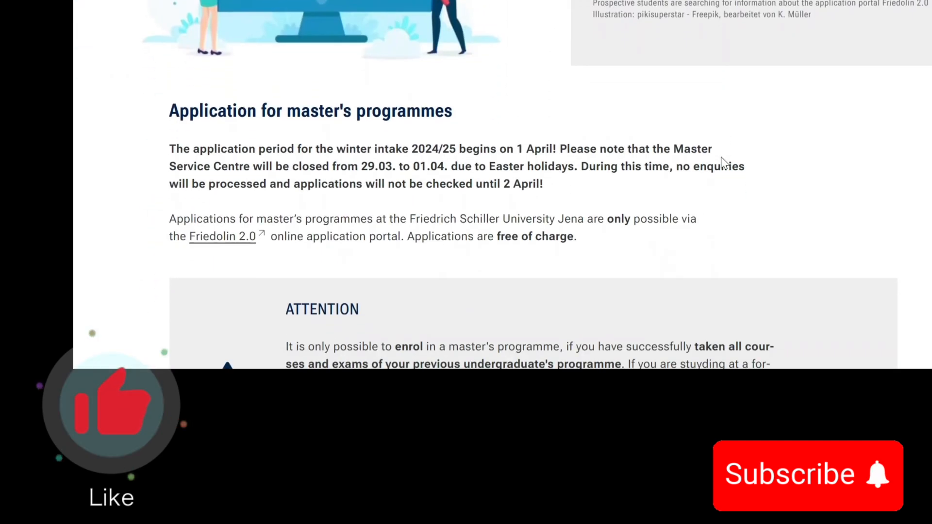
{"action": "scroll", "scroll_direction": "down", "scroll_amount": 3}
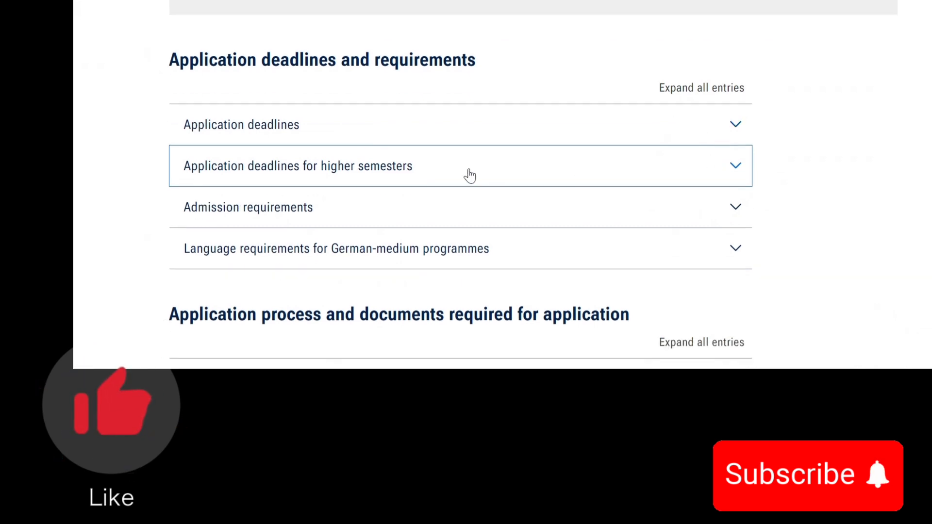
Step: Scroll to the application process and expand 'Register and log in to the application portal' to show the Friedolin 2.0 steps
{"action": "scroll", "scroll_direction": "down", "scroll_amount": 3}
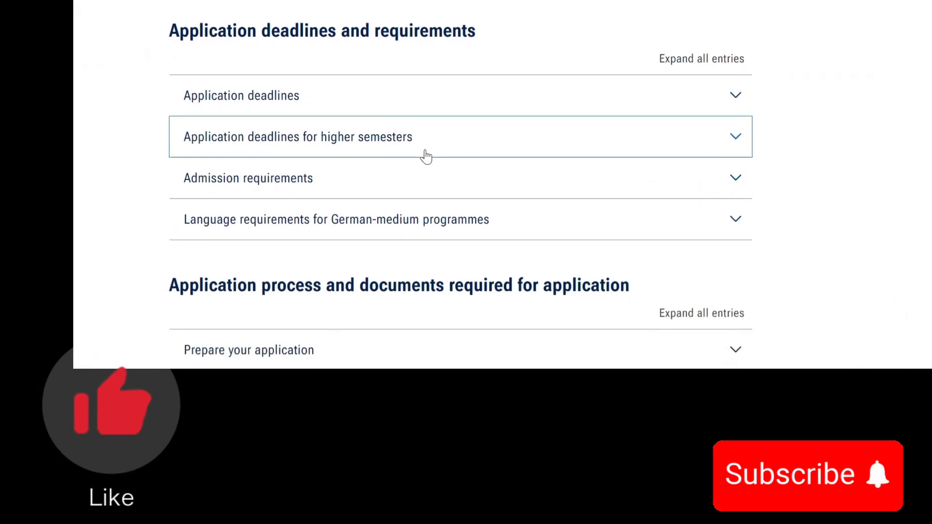
{"action": "scroll", "scroll_direction": "down", "scroll_amount": 3}
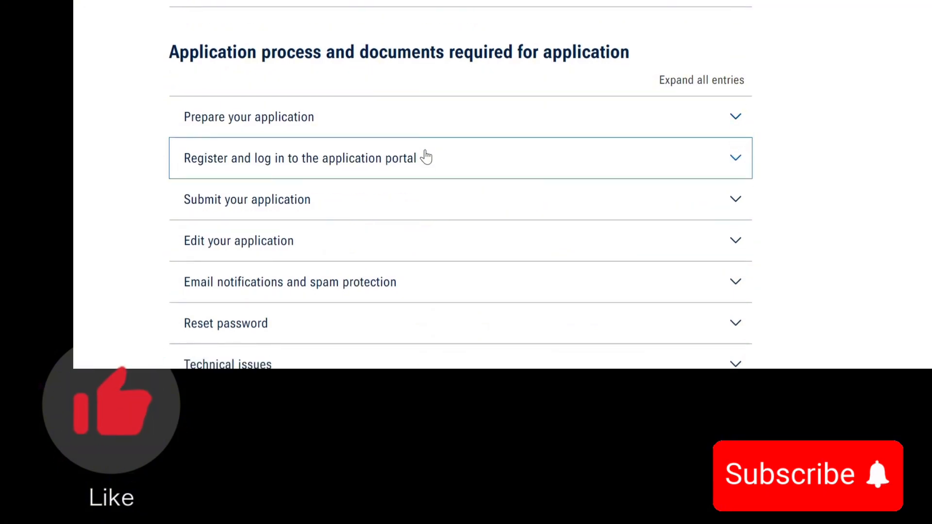
{"action": "scroll", "scroll_direction": "down", "scroll_amount": 3}
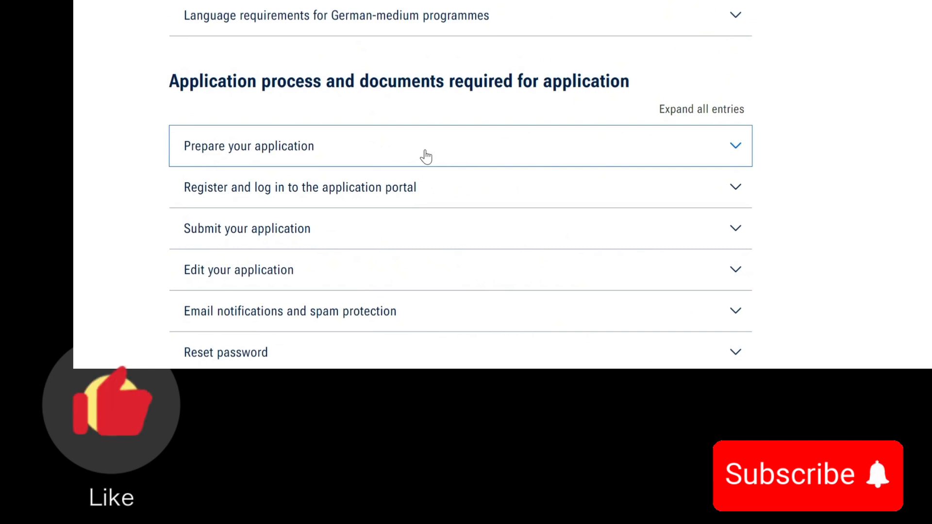
{"action": "scroll", "scroll_direction": "down", "scroll_amount": 3}
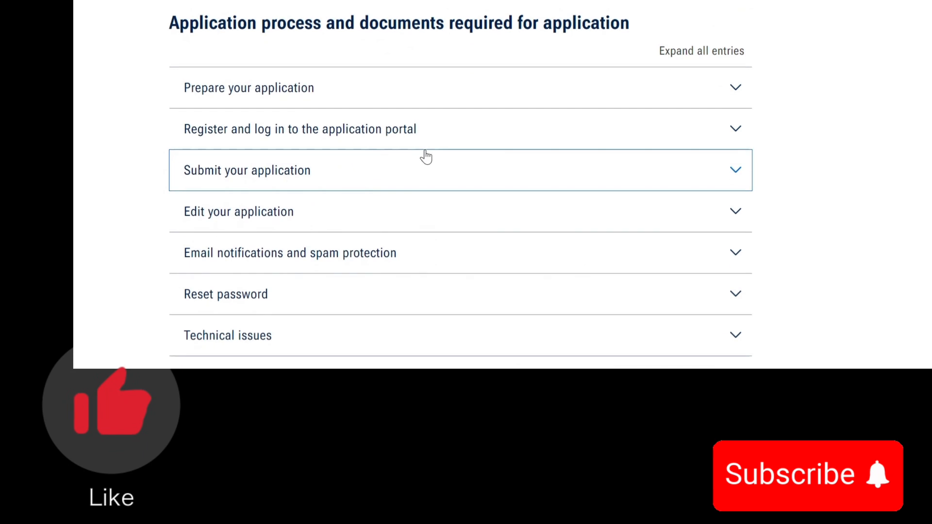
{"action": "scroll", "scroll_direction": "down", "scroll_amount": 3}
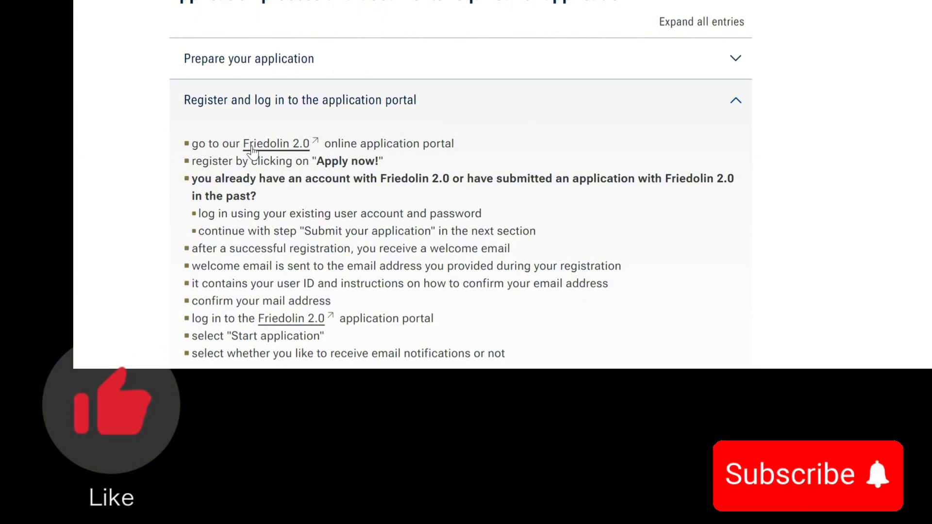
{"action": "mouse_move", "coordinate": [421, 140]}
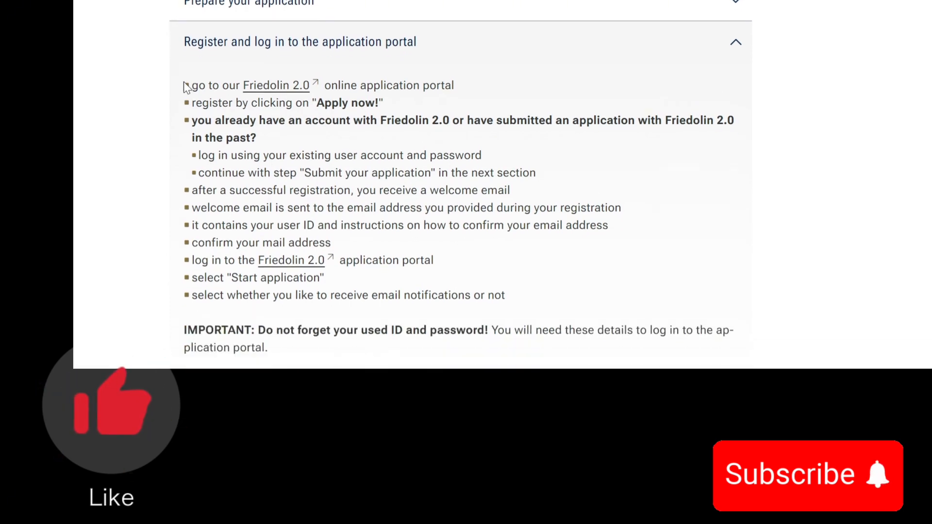
{"action": "left_click_drag", "start_coordinate": [185, 86], "coordinate": [324, 277]}
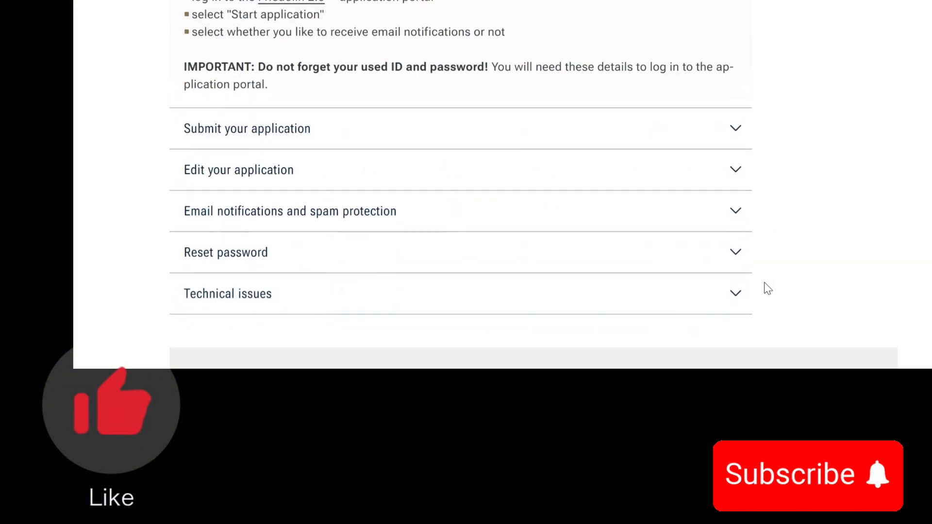
Step: Expand 'Submit your application' and 'Edit your application' and read through their steps
{"action": "scroll", "scroll_direction": "down", "scroll_amount": 3}
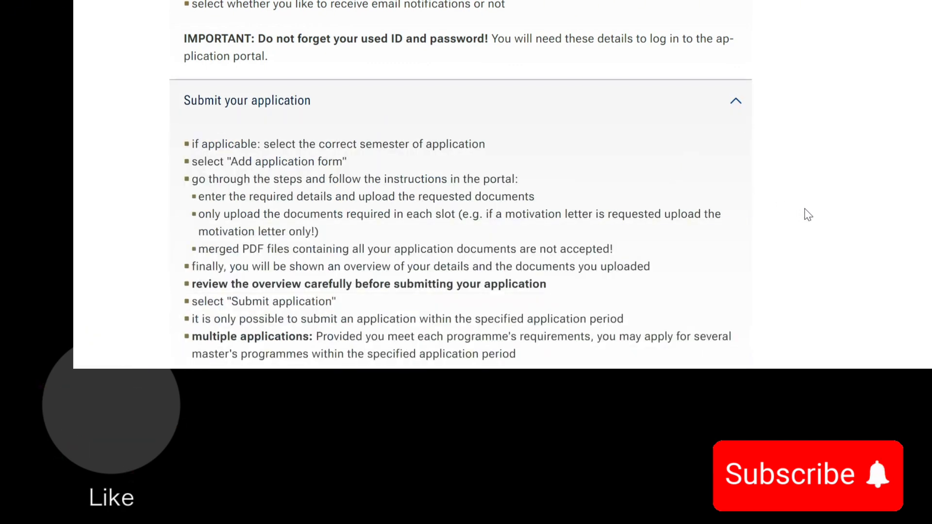
{"action": "scroll", "scroll_direction": "down", "scroll_amount": 3}
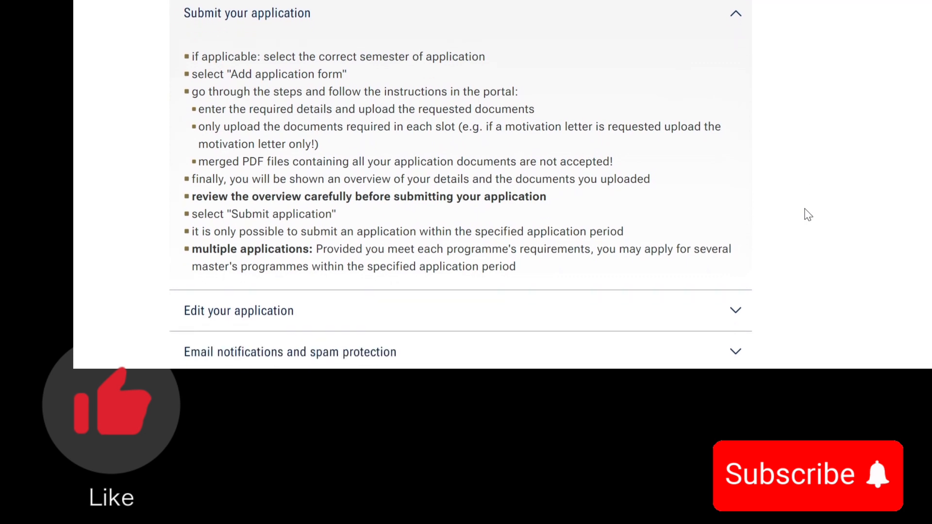
{"action": "scroll", "scroll_direction": "down", "scroll_amount": 3}
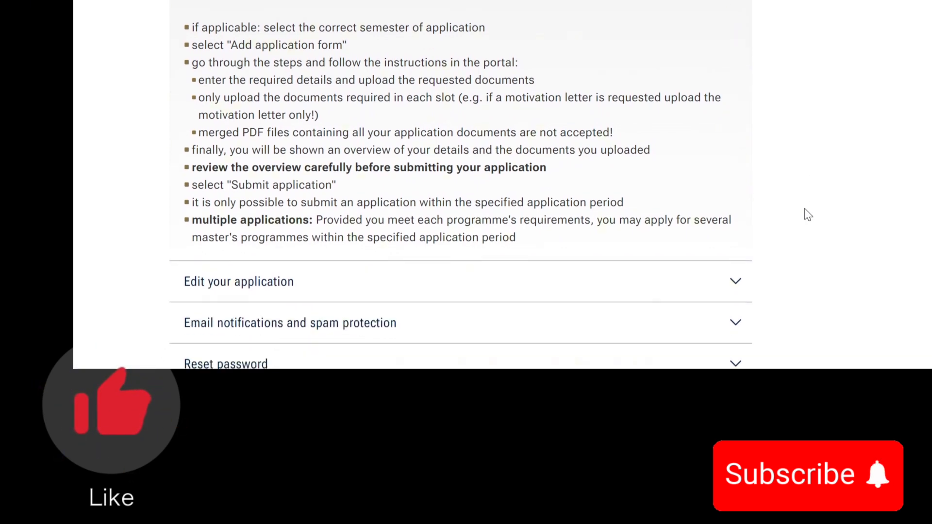
{"action": "scroll", "scroll_direction": "down", "scroll_amount": 3}
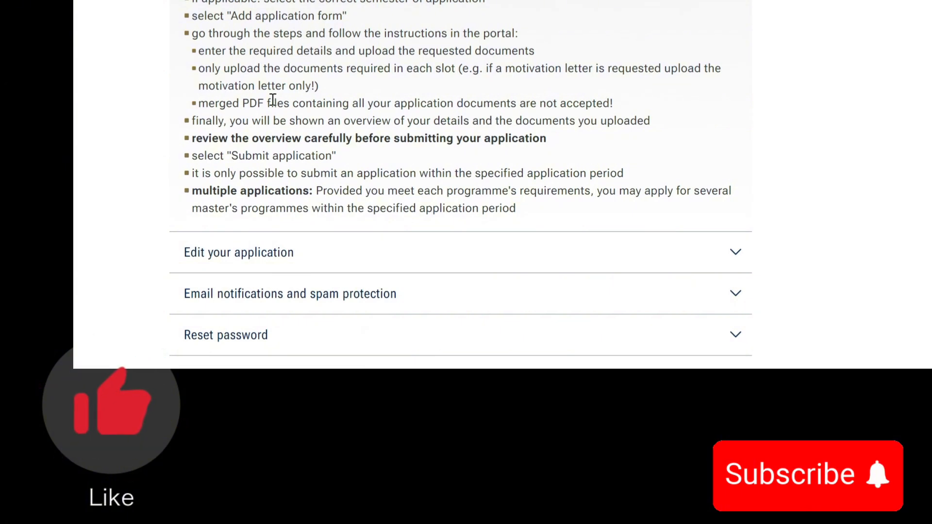
{"action": "left_click", "coordinate": [239, 252]}
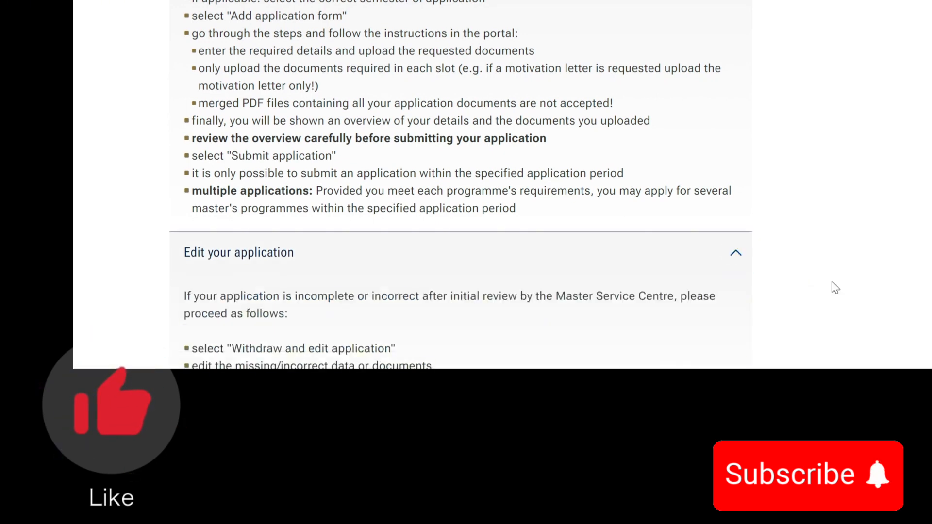
{"action": "scroll", "scroll_direction": "down", "scroll_amount": 3}
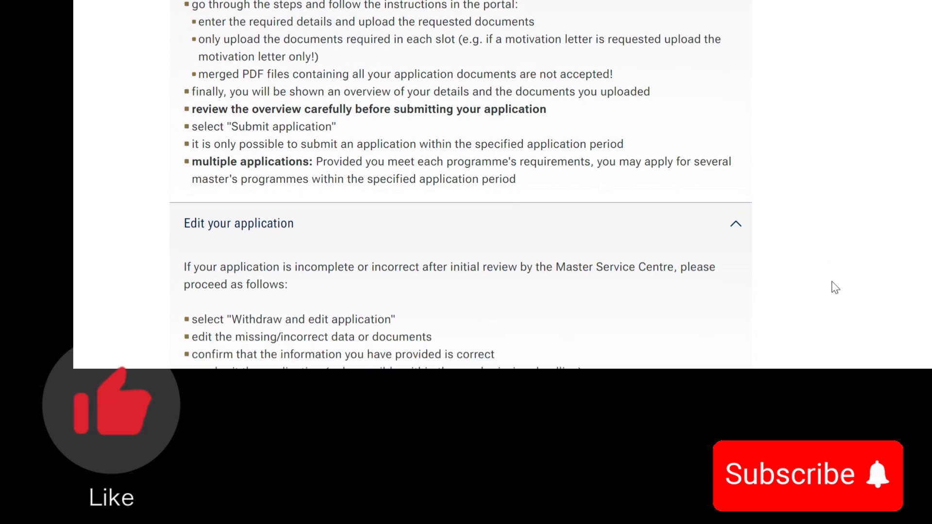
{"action": "scroll", "scroll_direction": "down", "scroll_amount": 3}
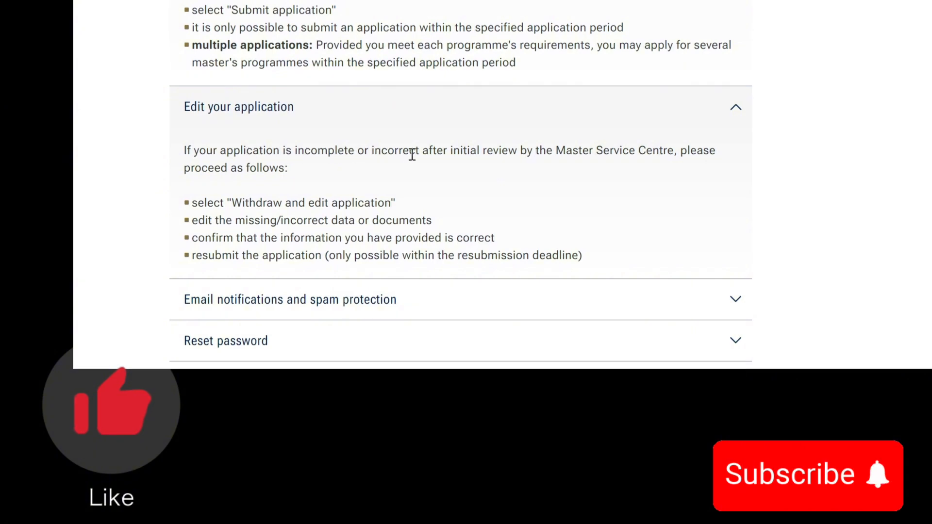
{"action": "mouse_move", "coordinate": [575, 156]}
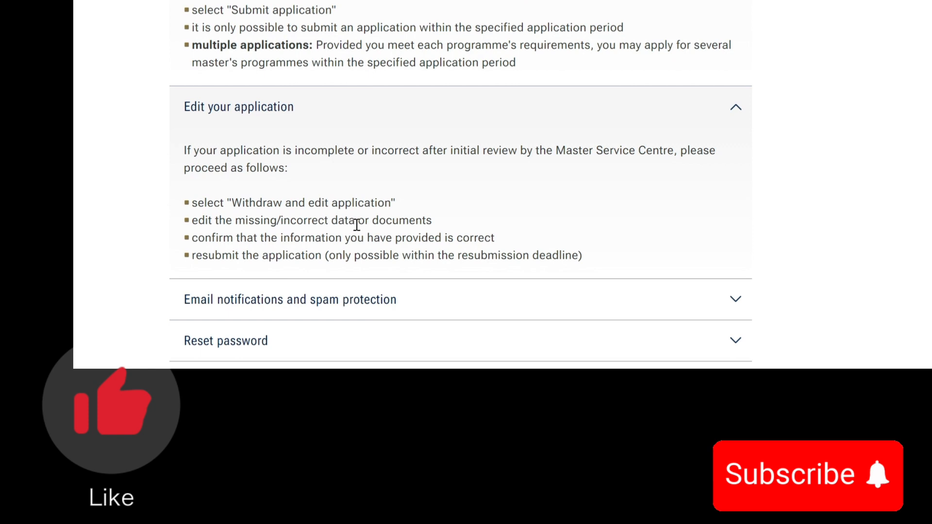
{"action": "mouse_move", "coordinate": [226, 241]}
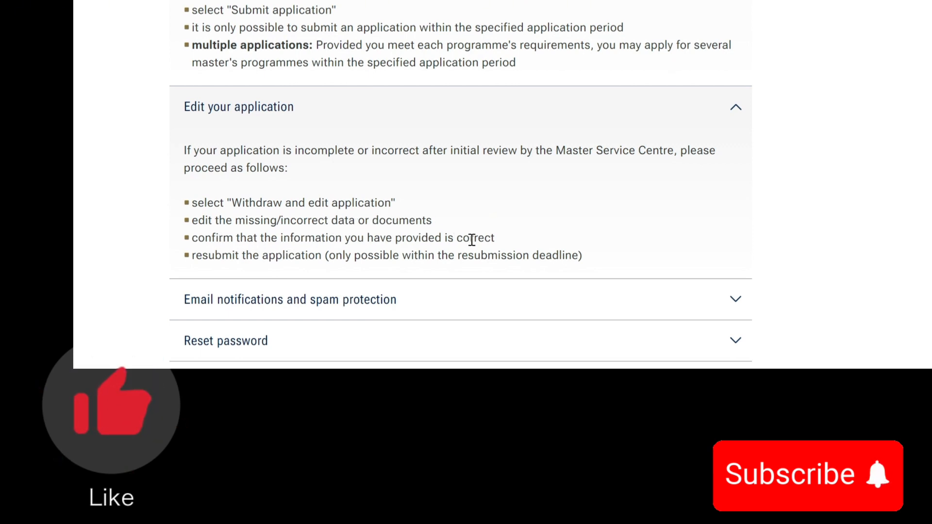
{"action": "mouse_move", "coordinate": [756, 293]}
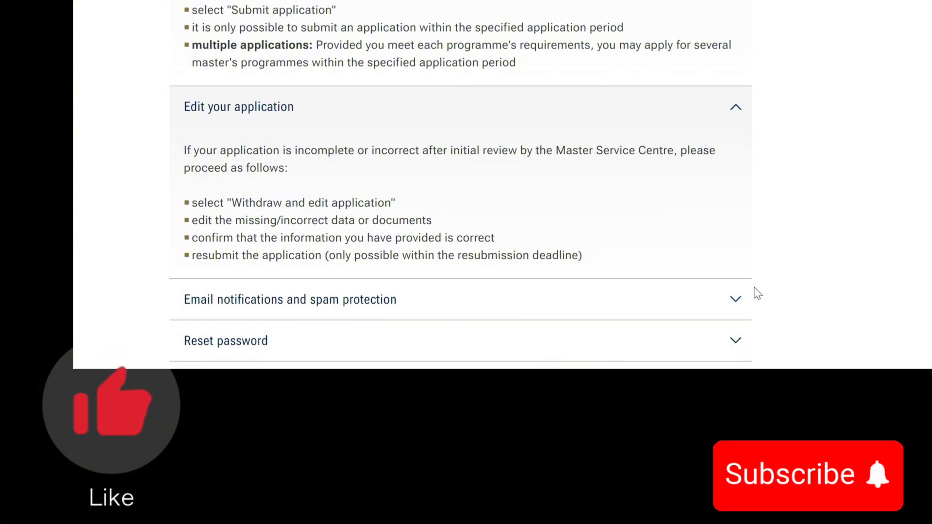
Step: Expand 'Email notifications and spam protection' and read down to the NOTICE about externally hosted programmes
{"action": "left_click", "coordinate": [289, 299]}
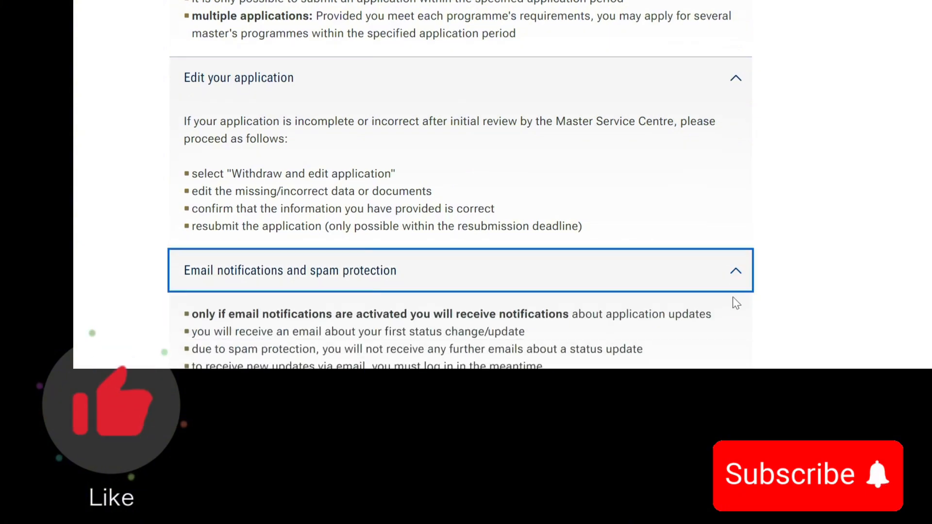
{"action": "scroll", "scroll_direction": "down", "scroll_amount": 3}
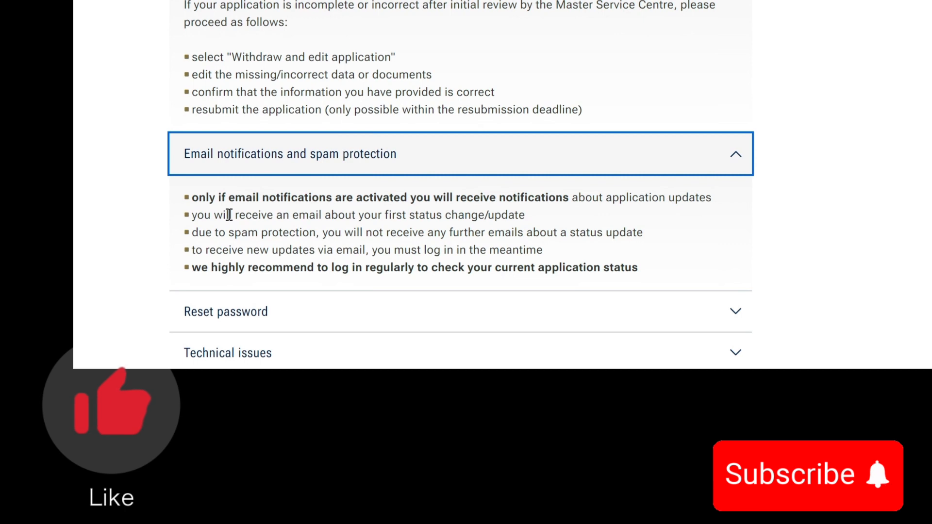
{"action": "mouse_move", "coordinate": [297, 198]}
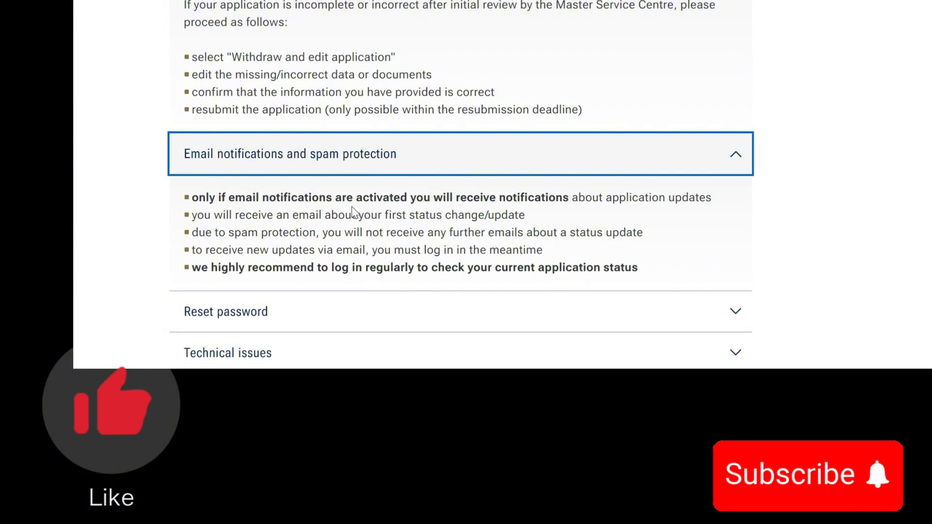
{"action": "mouse_move", "coordinate": [473, 216]}
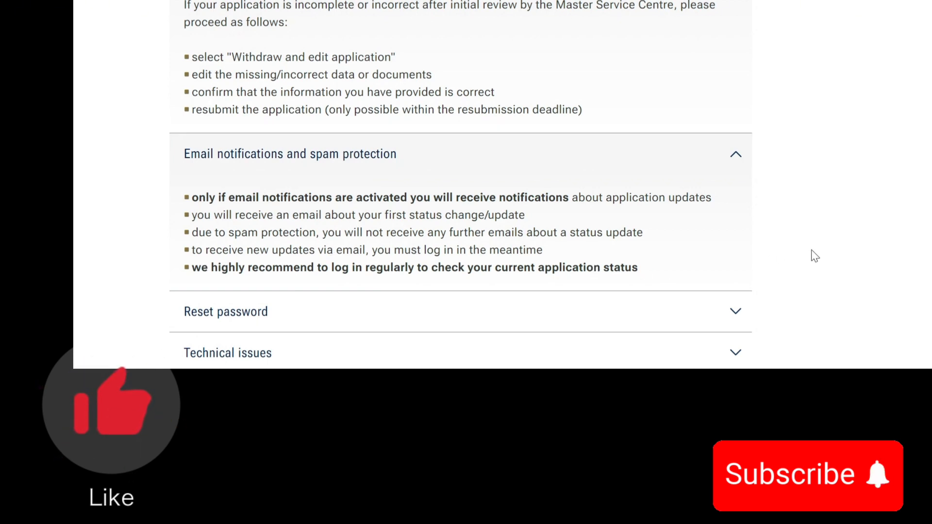
{"action": "scroll", "scroll_direction": "down", "scroll_amount": 3}
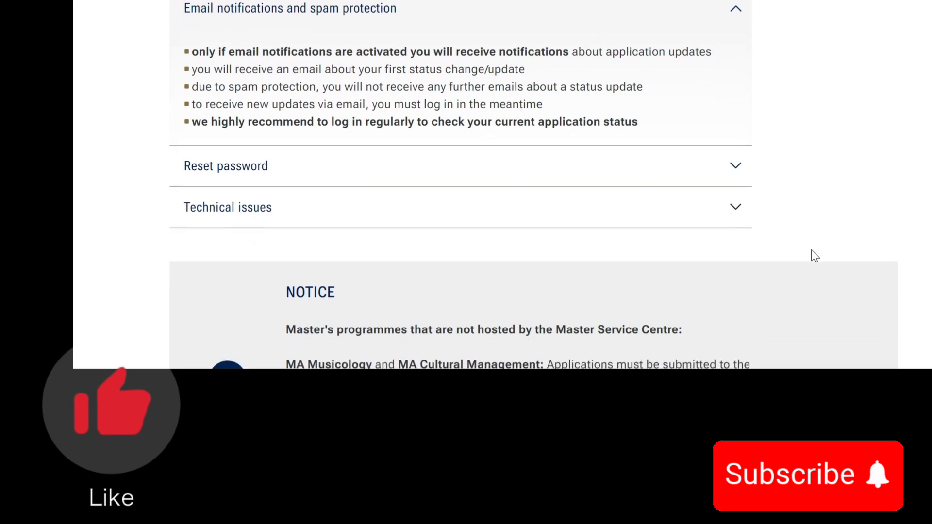
{"action": "scroll", "scroll_direction": "down", "scroll_amount": 3}
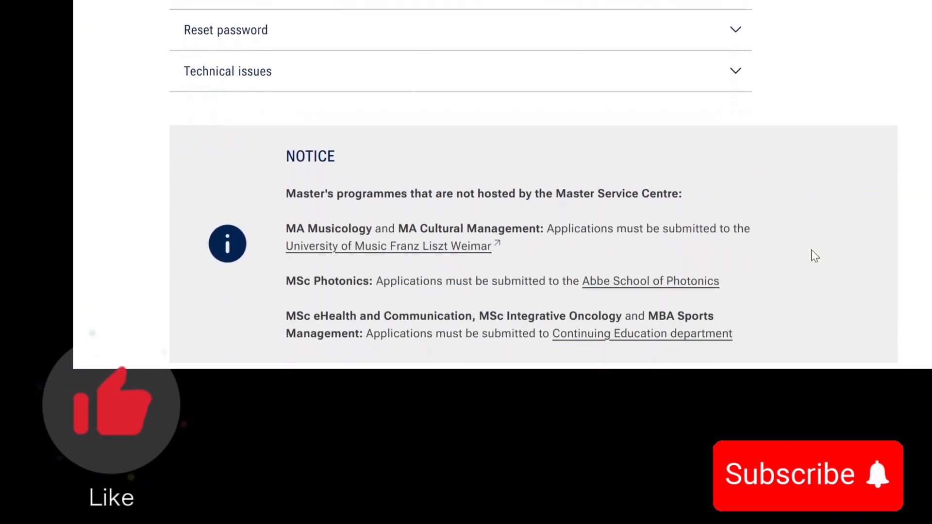
{"action": "scroll", "scroll_direction": "down", "scroll_amount": 3}
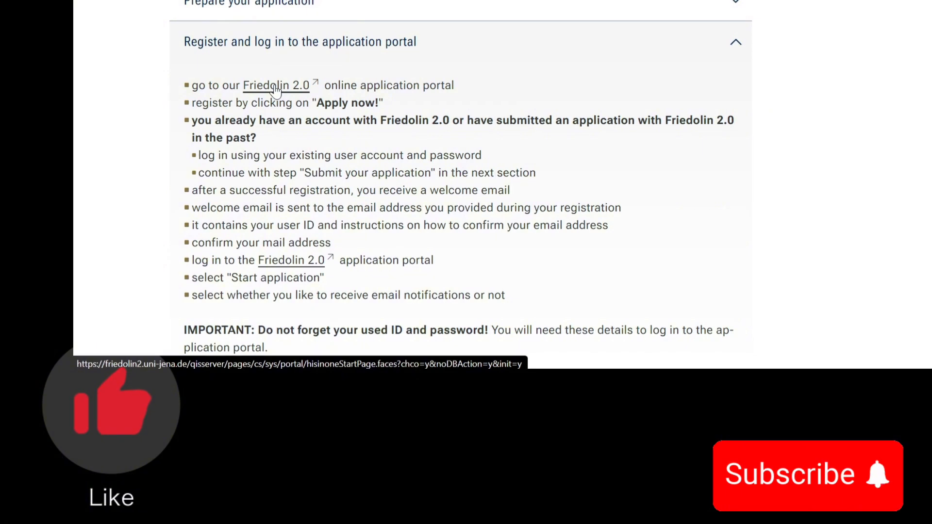
Step: Follow the Friedolin 2.0 link to the portal home page with Apply now, then return to the enrolment notice
{"action": "left_click", "coordinate": [274, 86]}
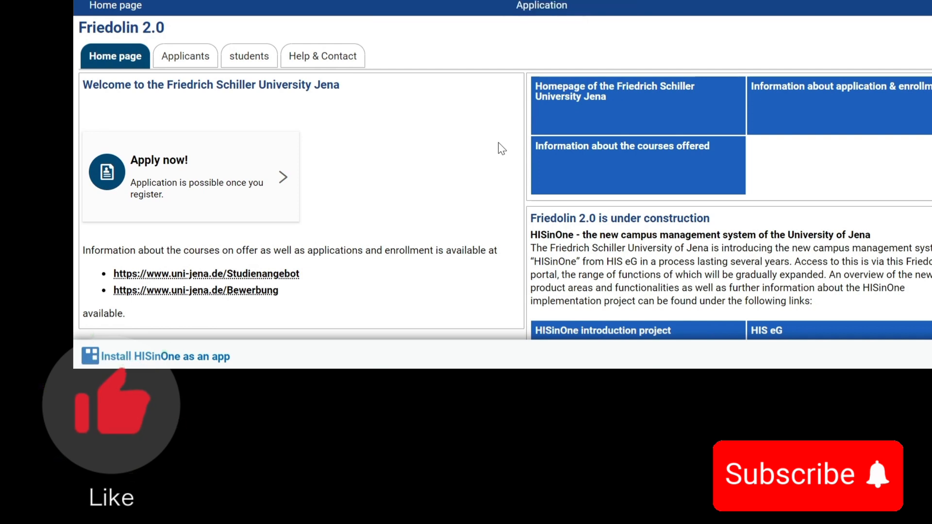
{"action": "scroll", "scroll_direction": "up", "scroll_amount": 3}
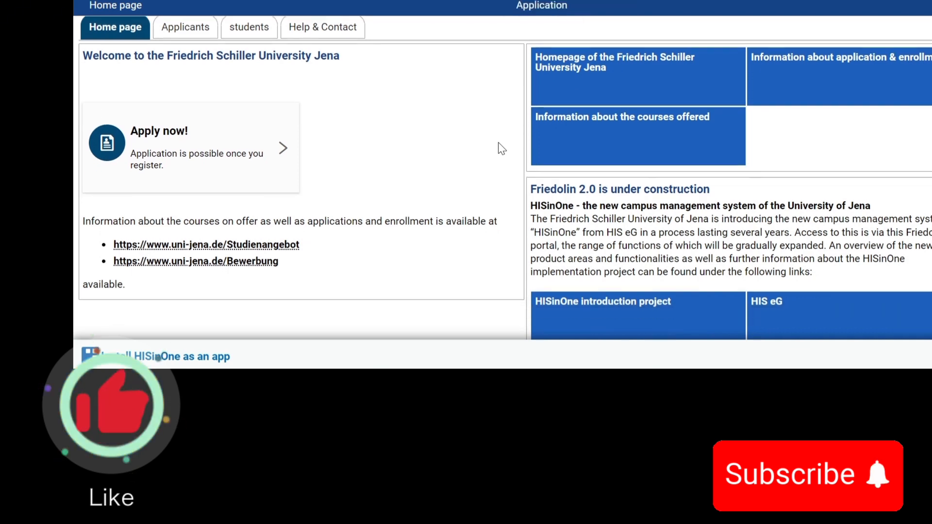
{"action": "scroll", "scroll_direction": "down", "scroll_amount": 3}
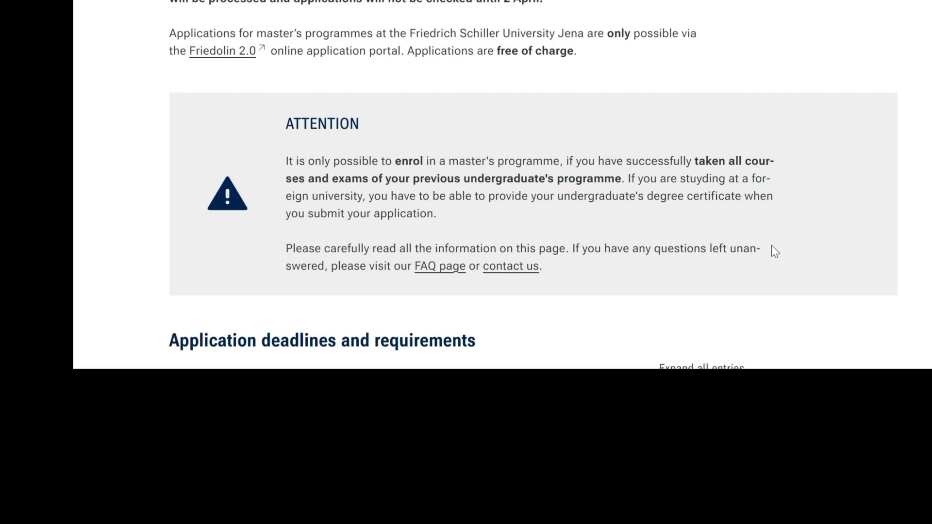
{"action": "mouse_move", "coordinate": [587, 24]}
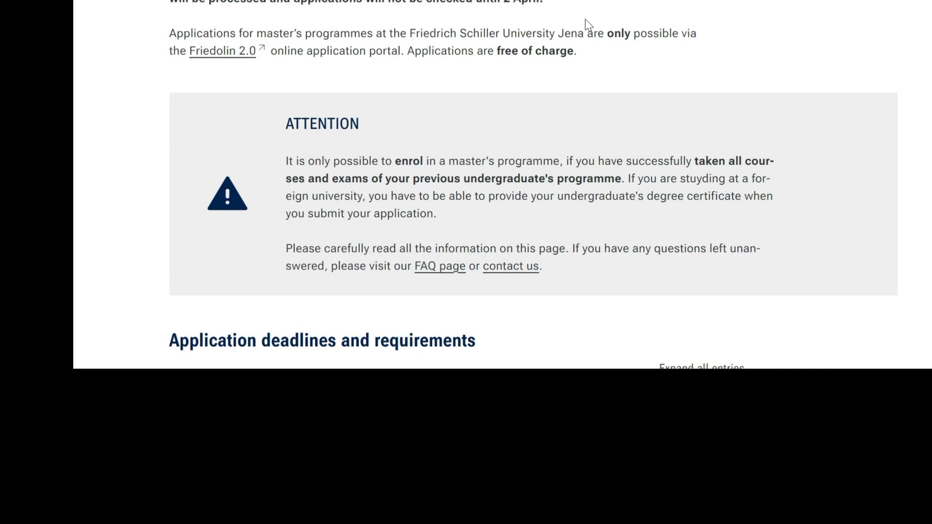
{"action": "mouse_move", "coordinate": [862, 63]}
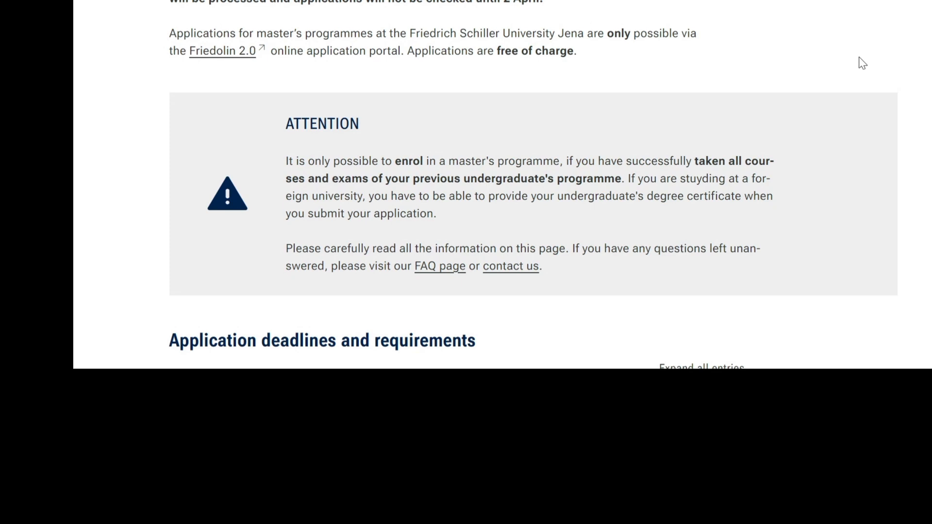
{"action": "mouse_move", "coordinate": [843, 58]}
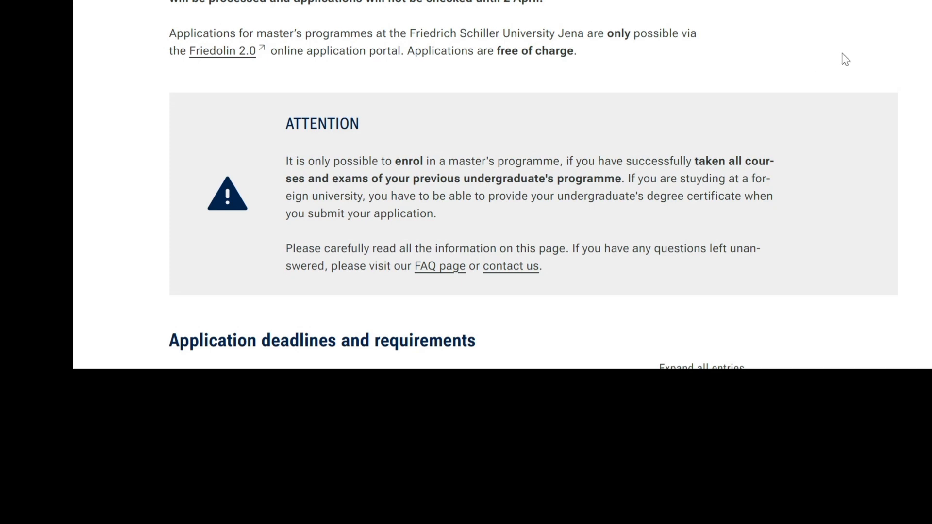